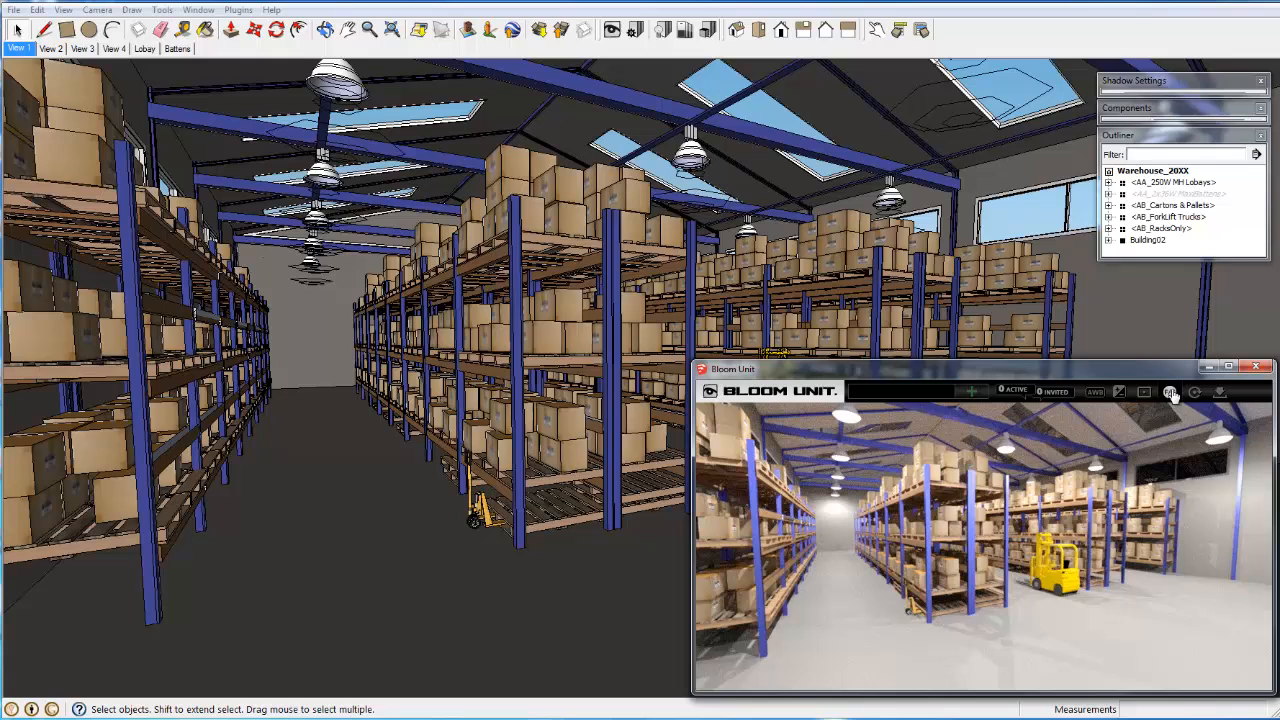
Show the preview as an illuminance false-colour map and unhide the MaxiBattens lights
{"action": "left_click", "coordinate": [1169, 391]}
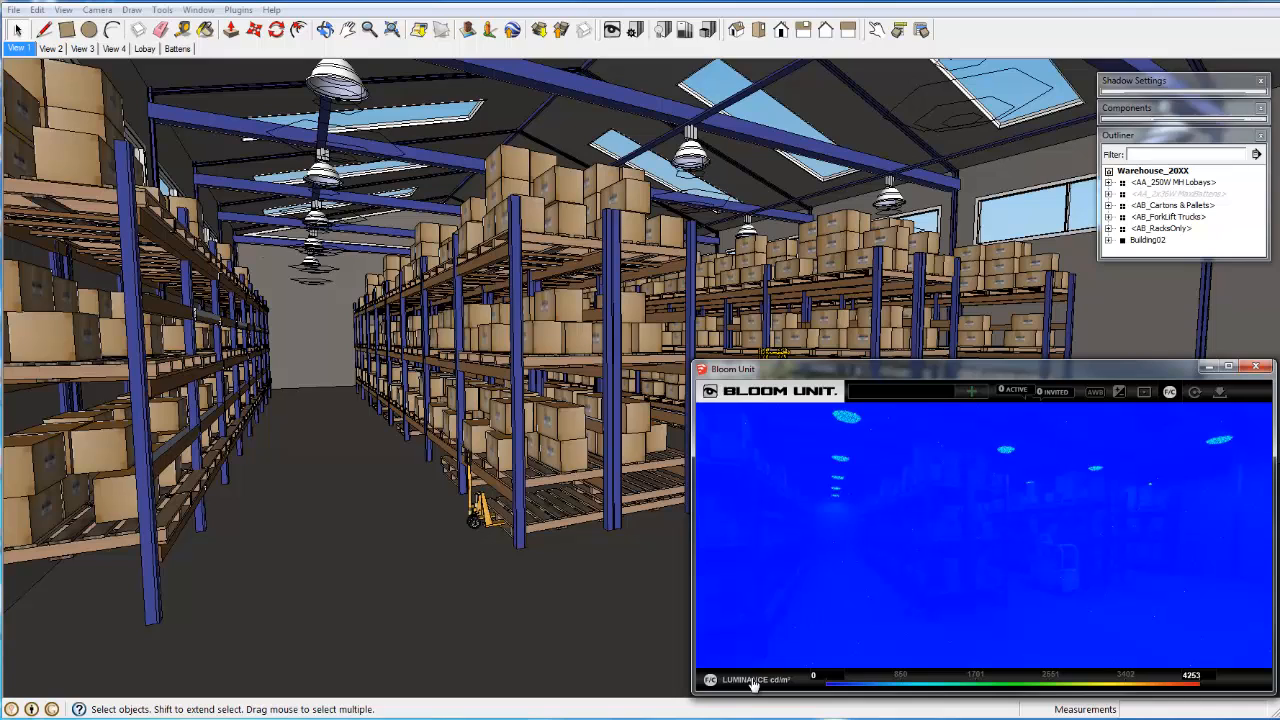
{"action": "left_click", "coordinate": [710, 680]}
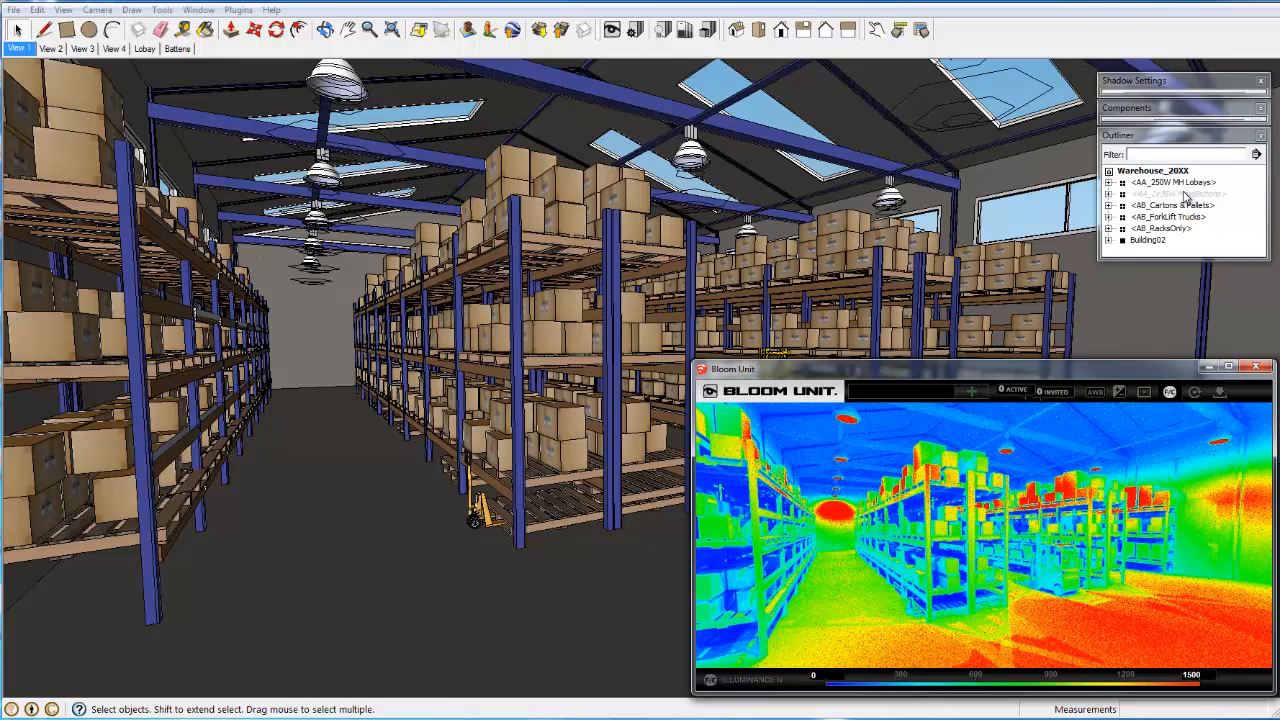
{"action": "right_click", "coordinate": [1180, 195]}
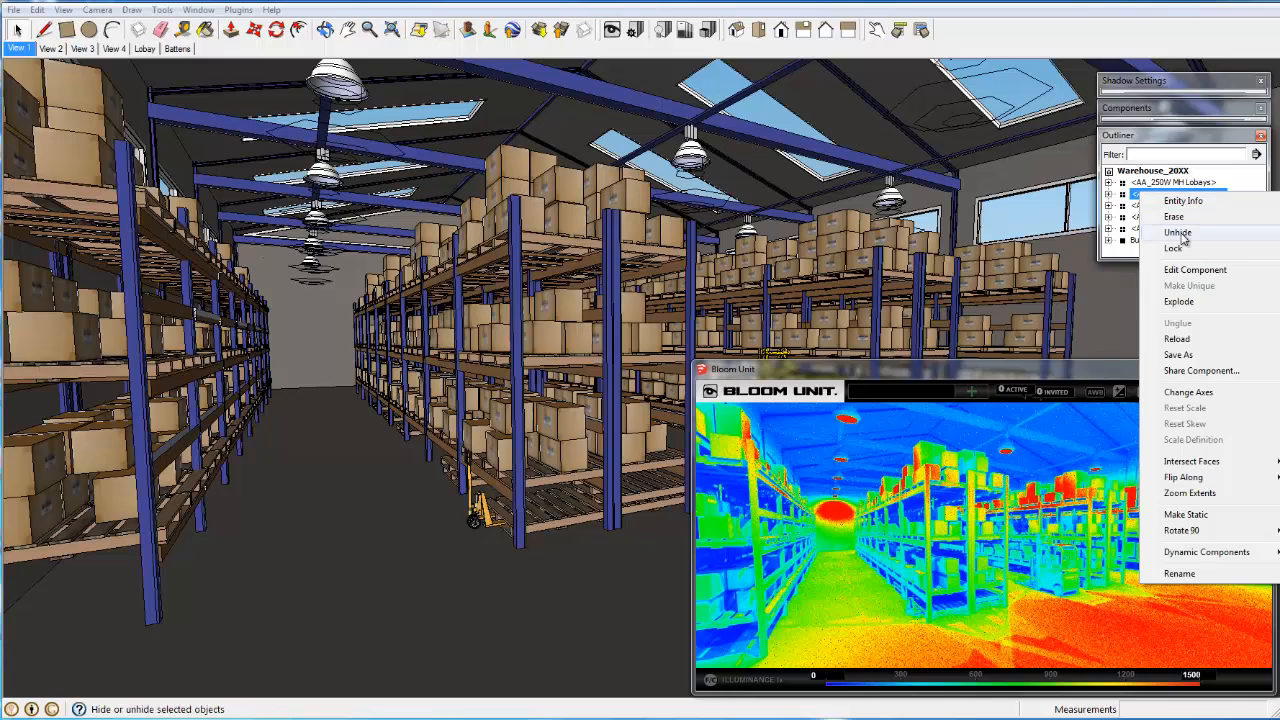
{"action": "left_click", "coordinate": [1178, 232]}
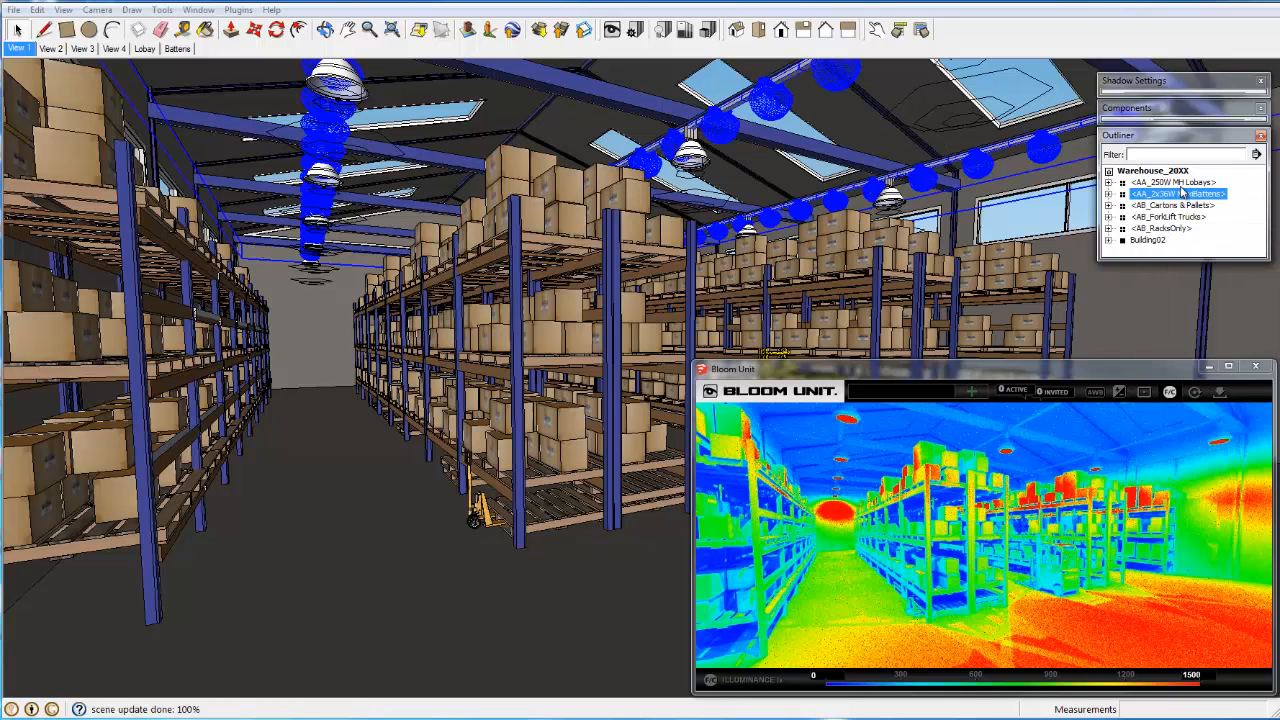
{"action": "right_click", "coordinate": [1175, 182]}
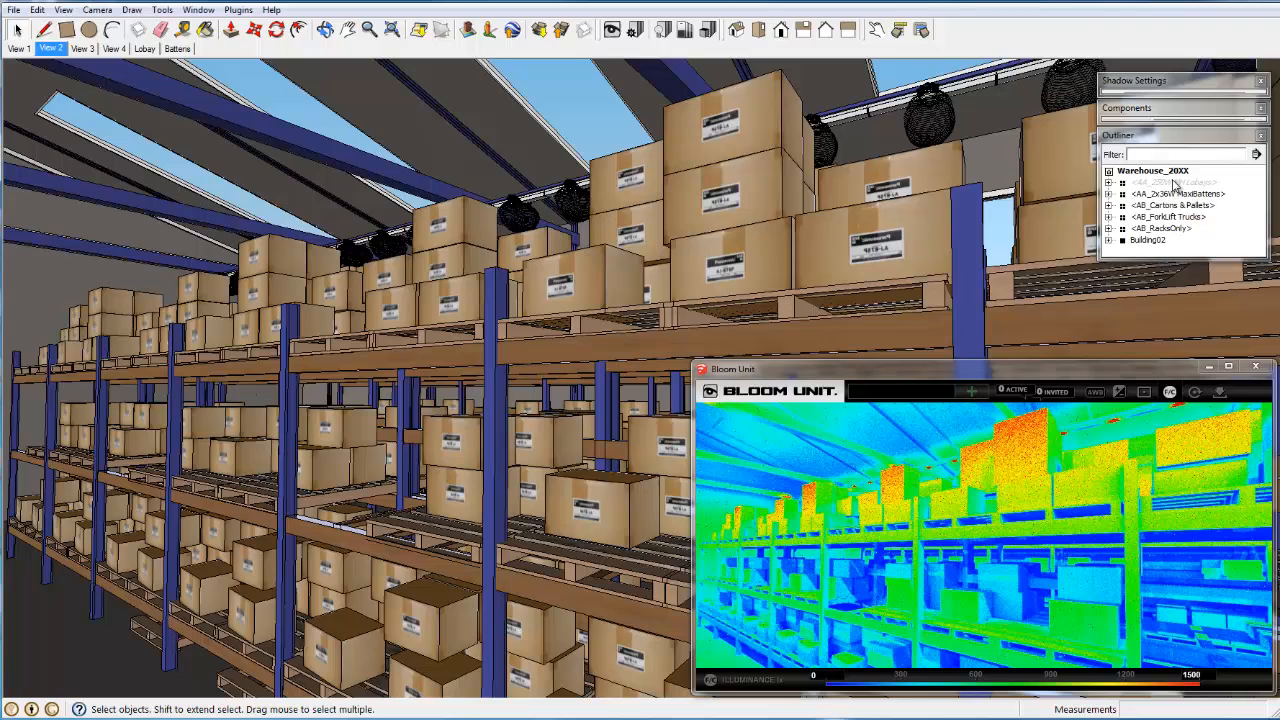
Unhide the 250W MH Lobays, hide the MaxiBattens, and switch false colours to Luminance
{"action": "left_click", "coordinate": [1170, 182]}
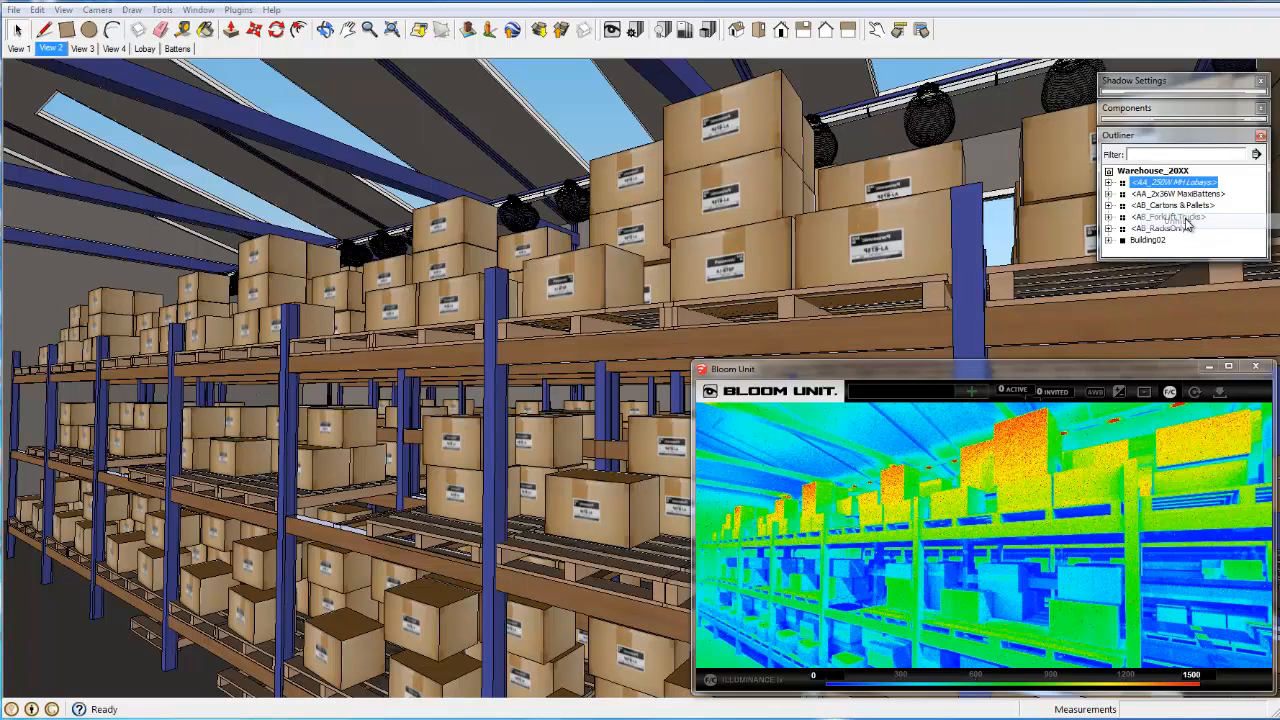
{"action": "right_click", "coordinate": [1170, 182]}
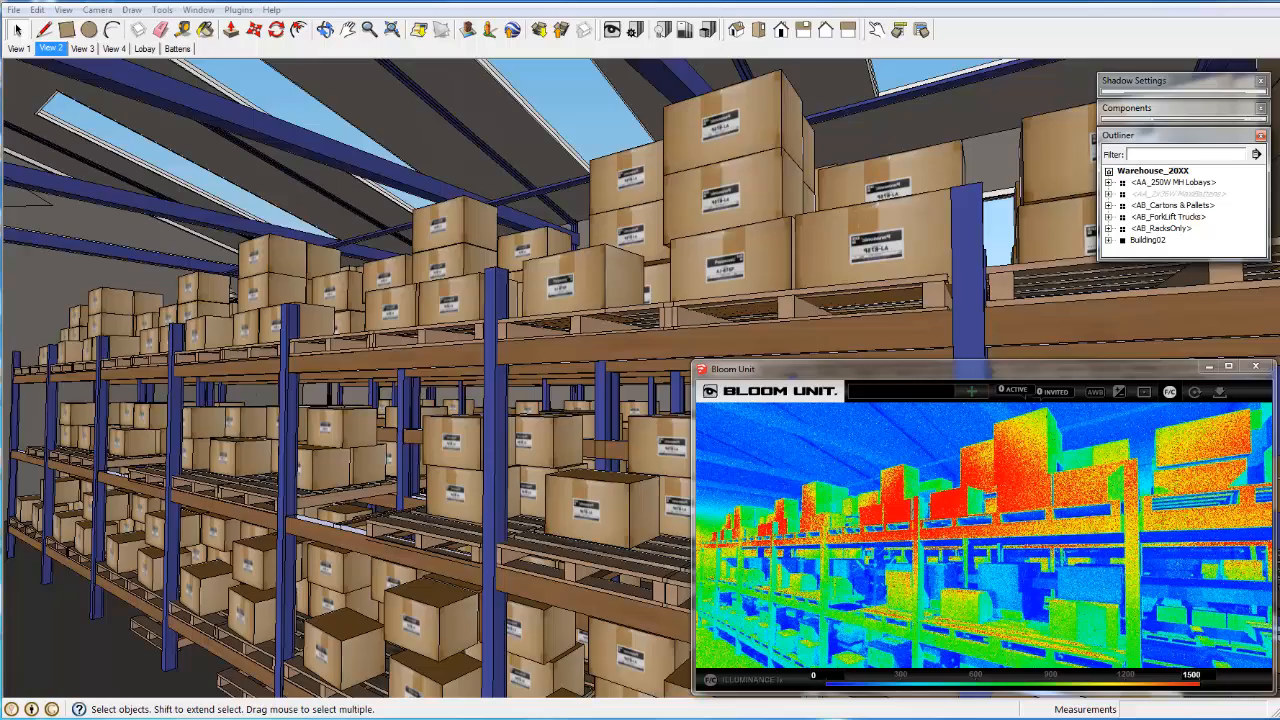
{"action": "left_click", "coordinate": [1228, 366]}
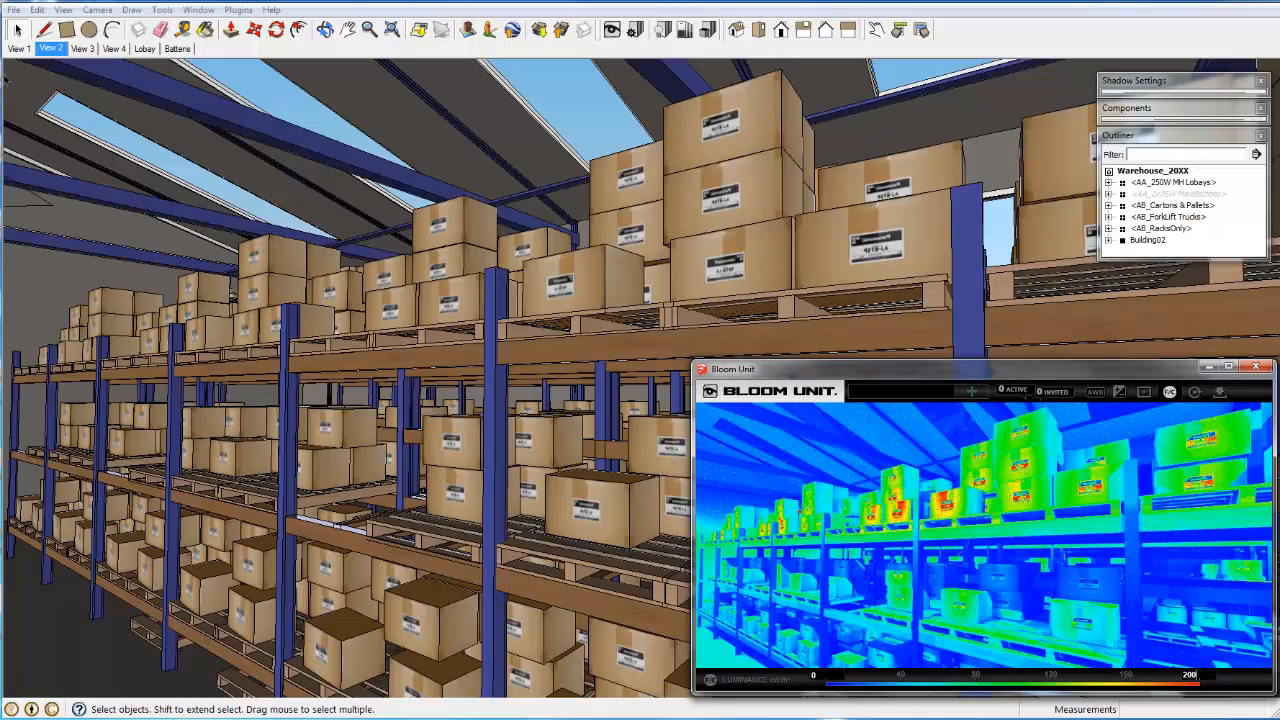
Go to the View 3 carton close-up and hide the 250W MH Lobays lights
{"action": "left_click", "coordinate": [81, 48]}
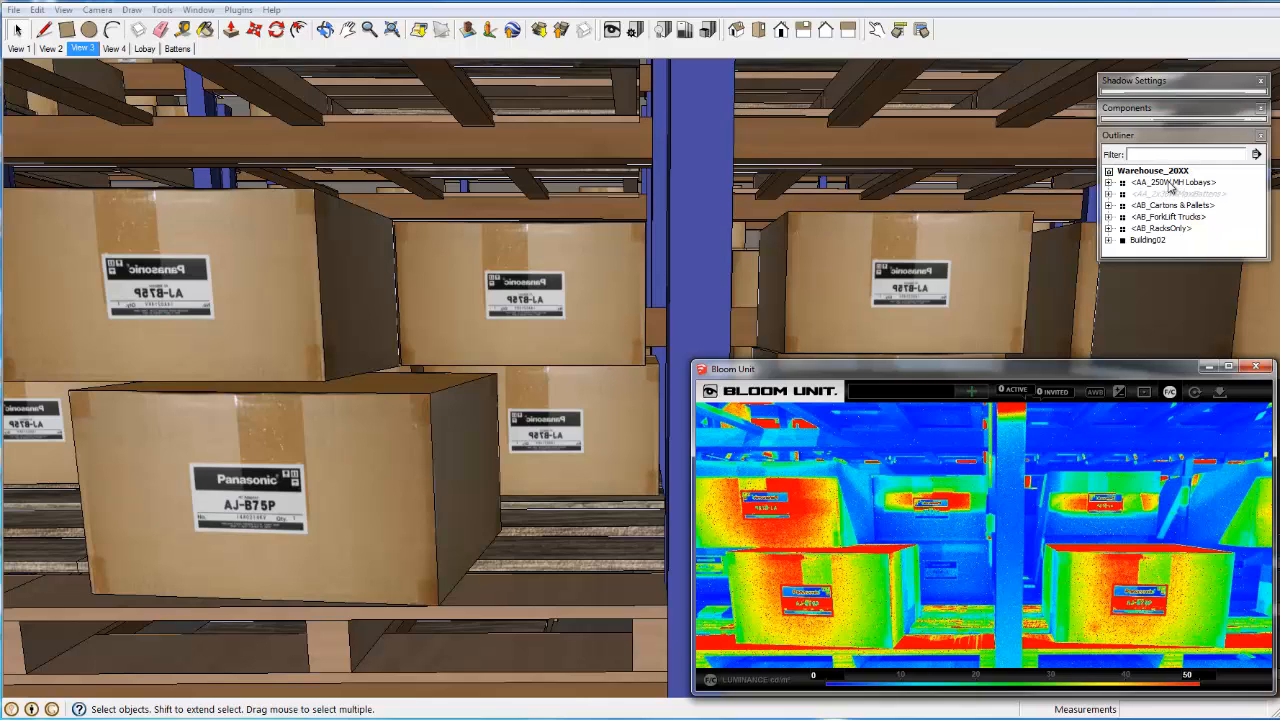
{"action": "right_click", "coordinate": [1170, 182]}
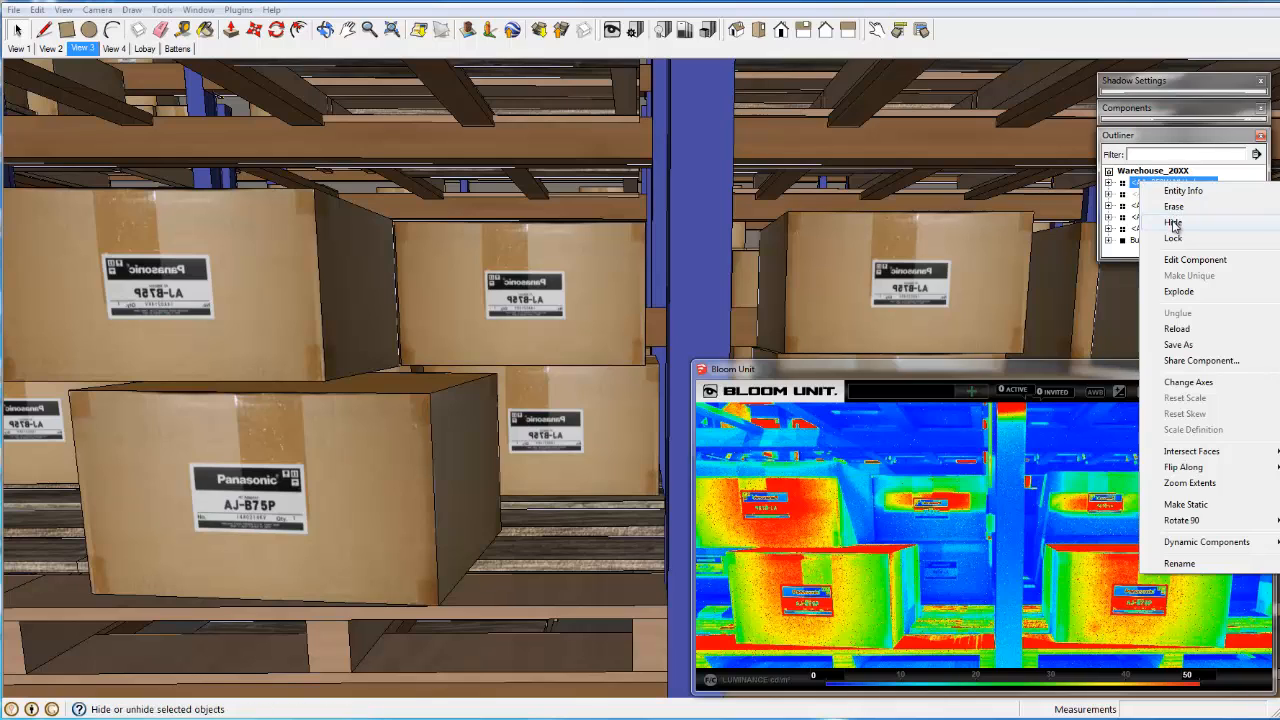
{"action": "left_click", "coordinate": [1173, 222]}
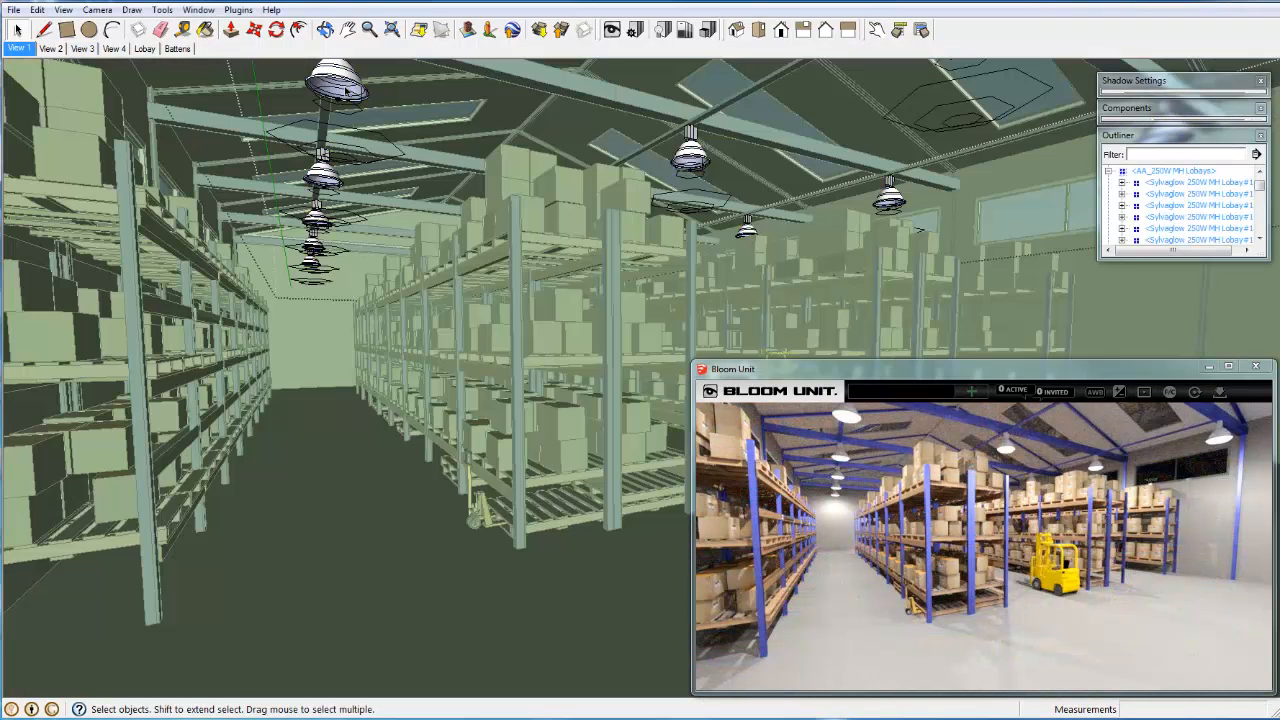
Turn off the nearest hanging pendant lamp
{"action": "right_click", "coordinate": [345, 90]}
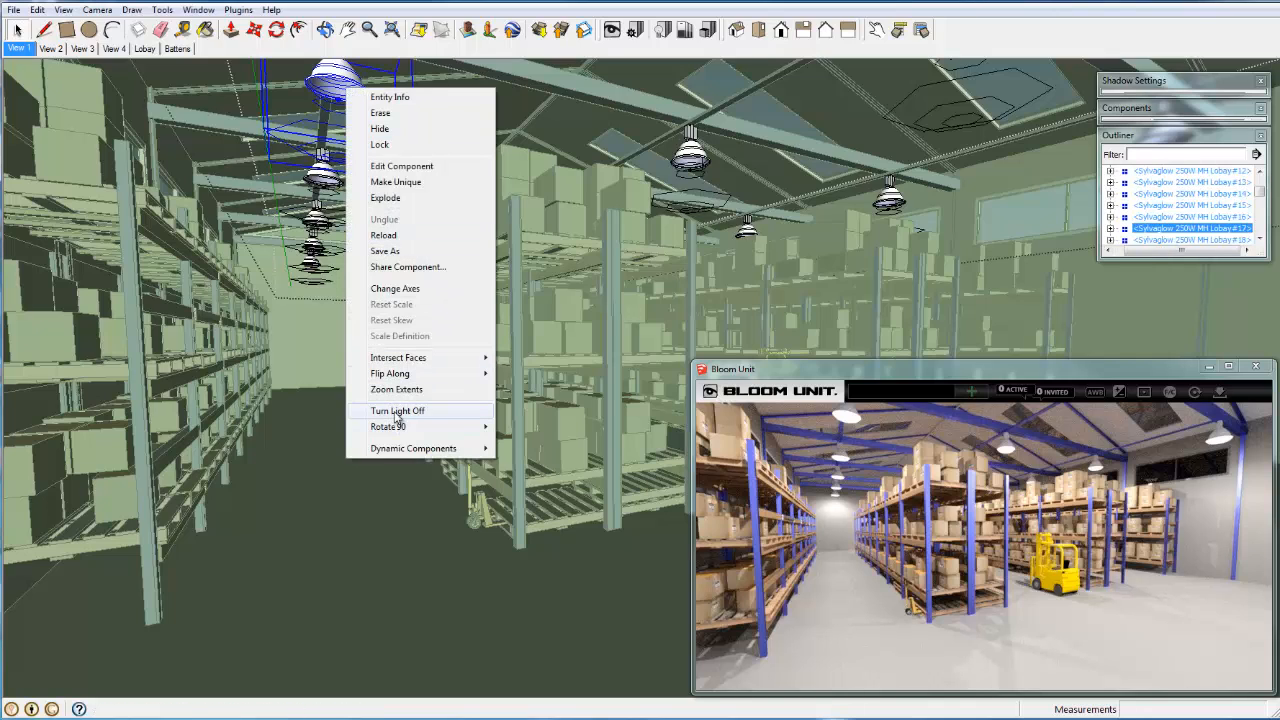
{"action": "left_click", "coordinate": [397, 410]}
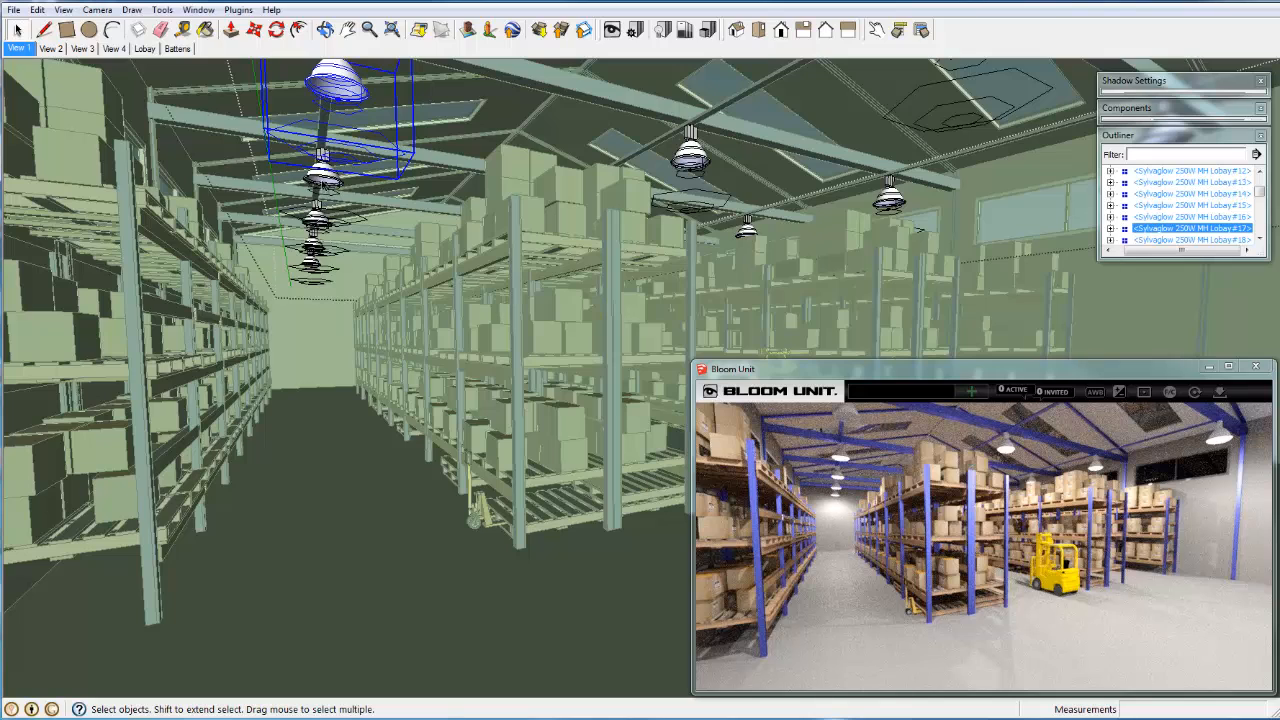
{"action": "right_click", "coordinate": [325, 190]}
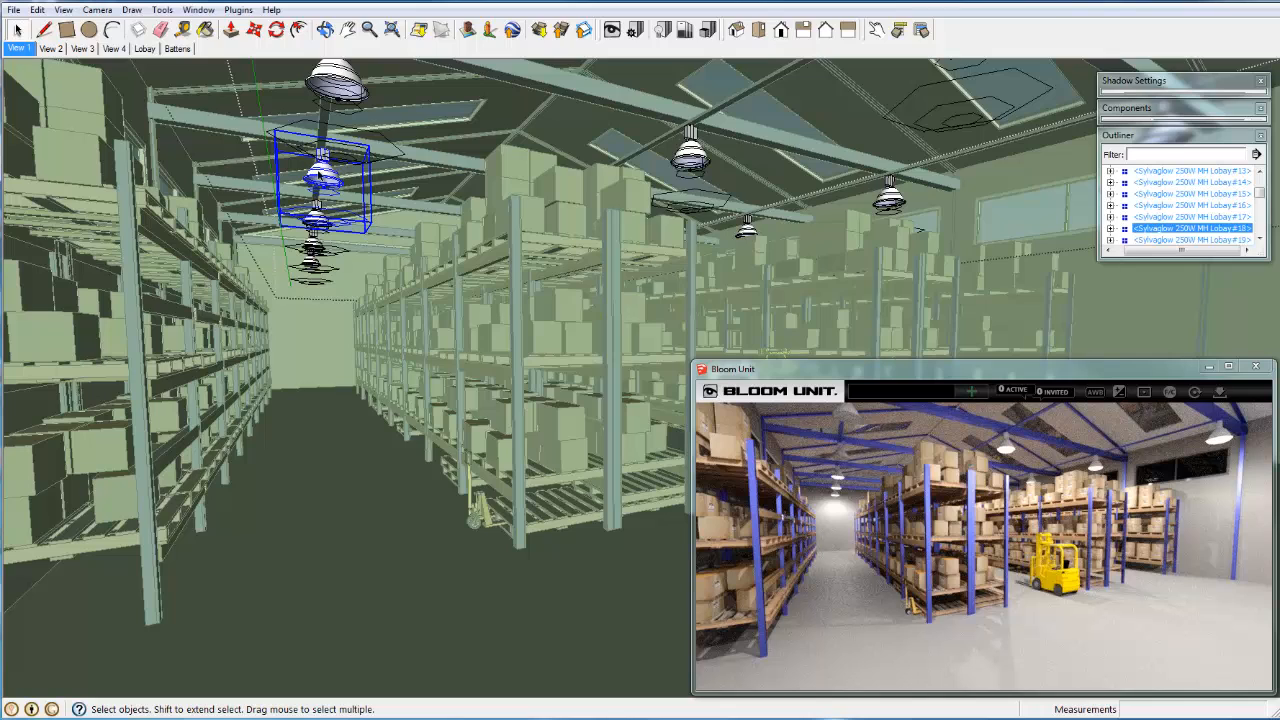
Turn the second and the nearest hanging lamps back on
{"action": "right_click", "coordinate": [322, 180]}
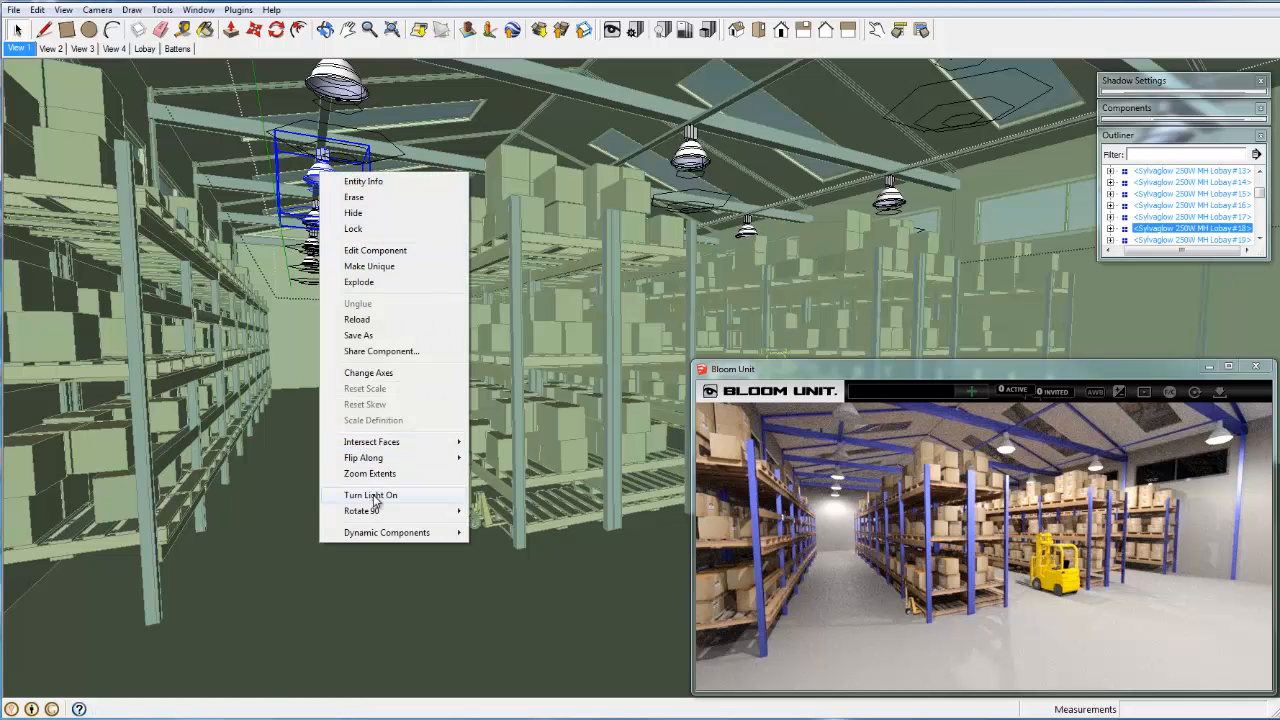
{"action": "left_click", "coordinate": [370, 495]}
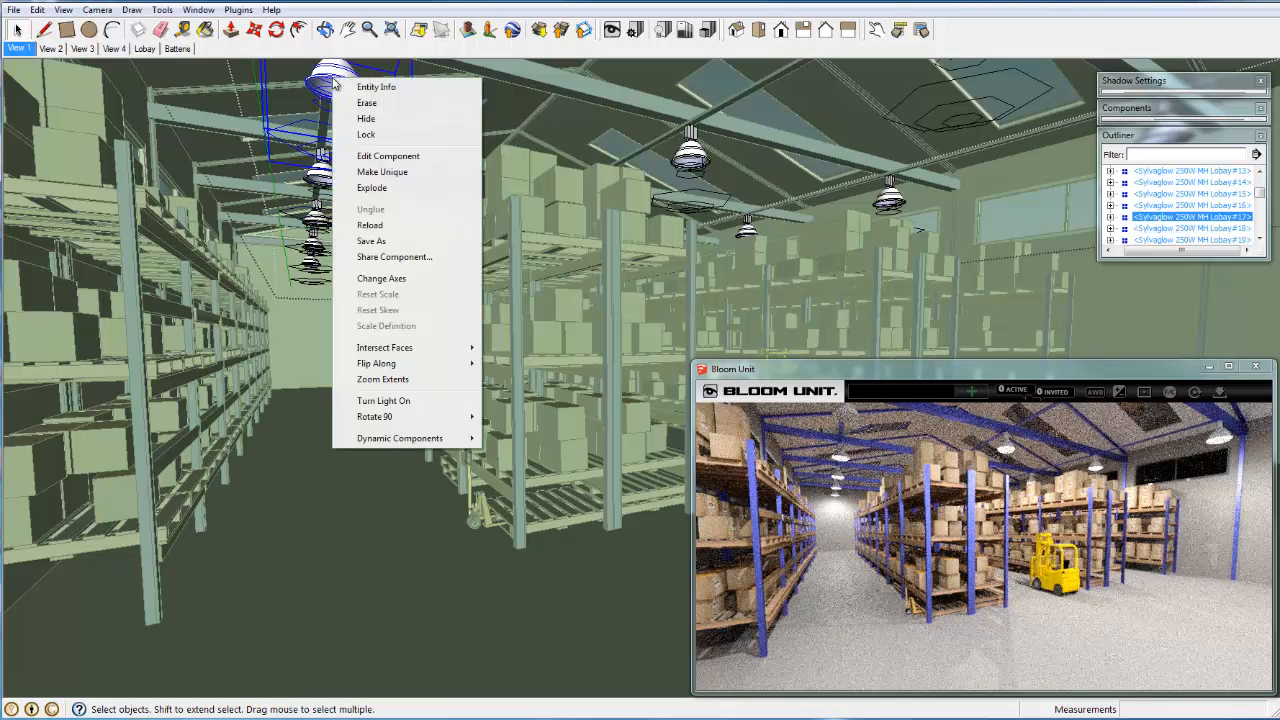
{"action": "mouse_move", "coordinate": [383, 400]}
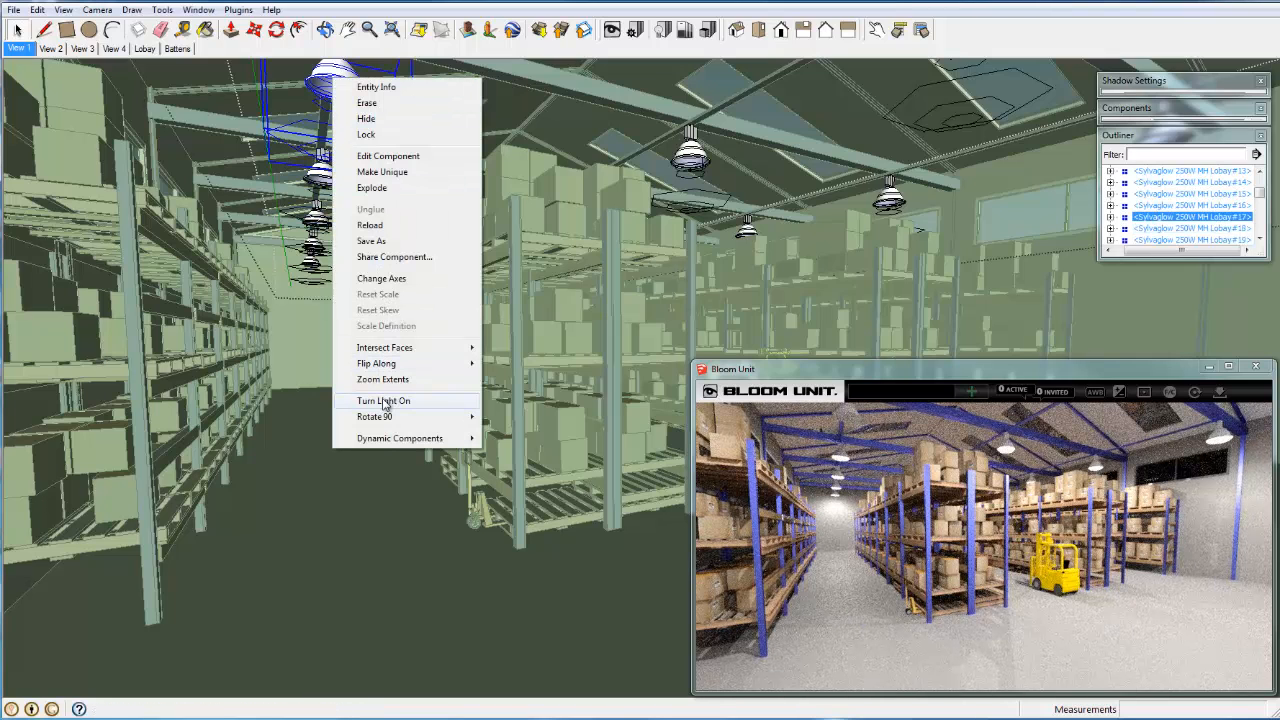
{"action": "left_click", "coordinate": [382, 400]}
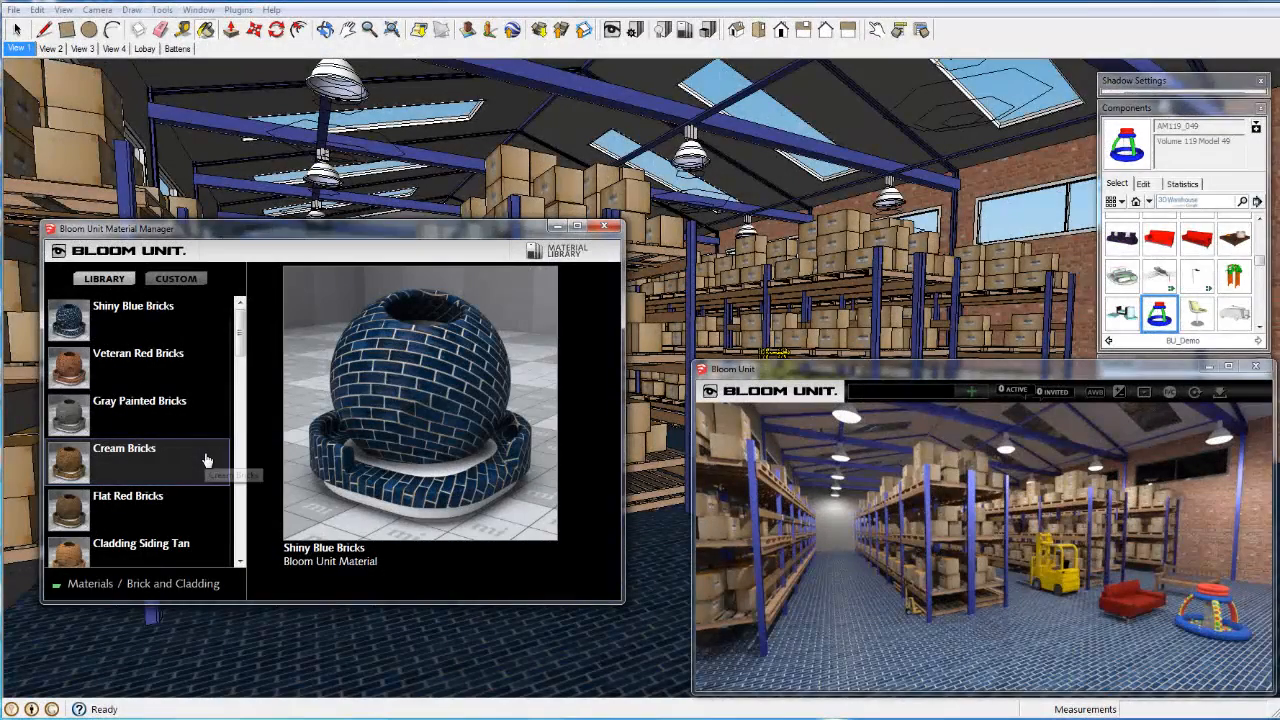
{"action": "mouse_move", "coordinate": [240, 461]}
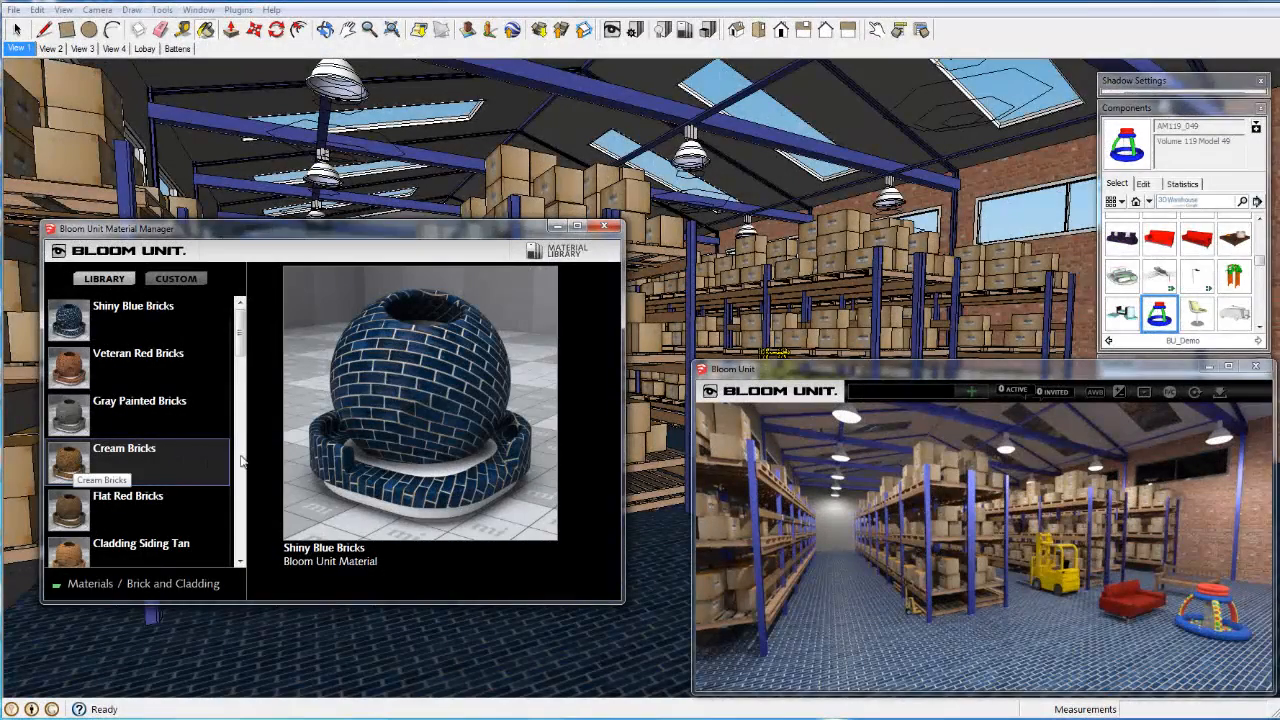
Apply Bright Red Bricks to the end wall and Shiny Red Tiles to the side walls
{"action": "scroll", "scroll_direction": "down", "scroll_amount": 3}
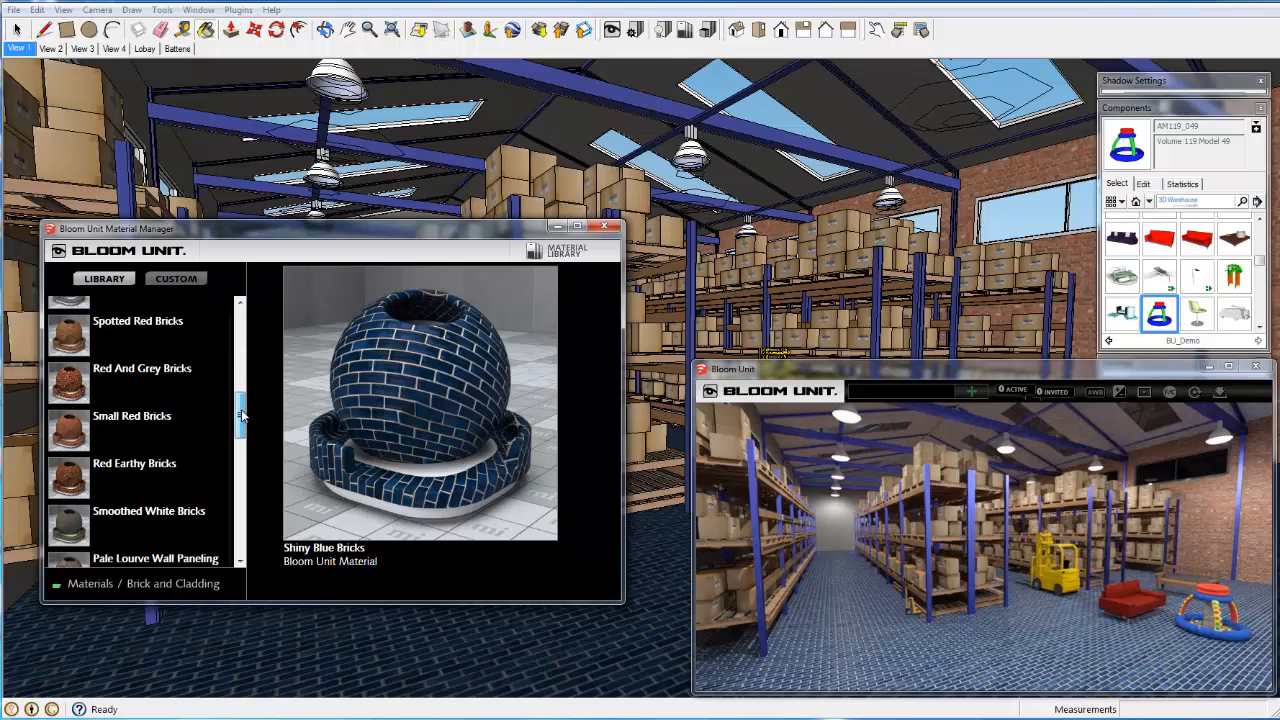
{"action": "scroll", "scroll_direction": "down", "scroll_amount": 3}
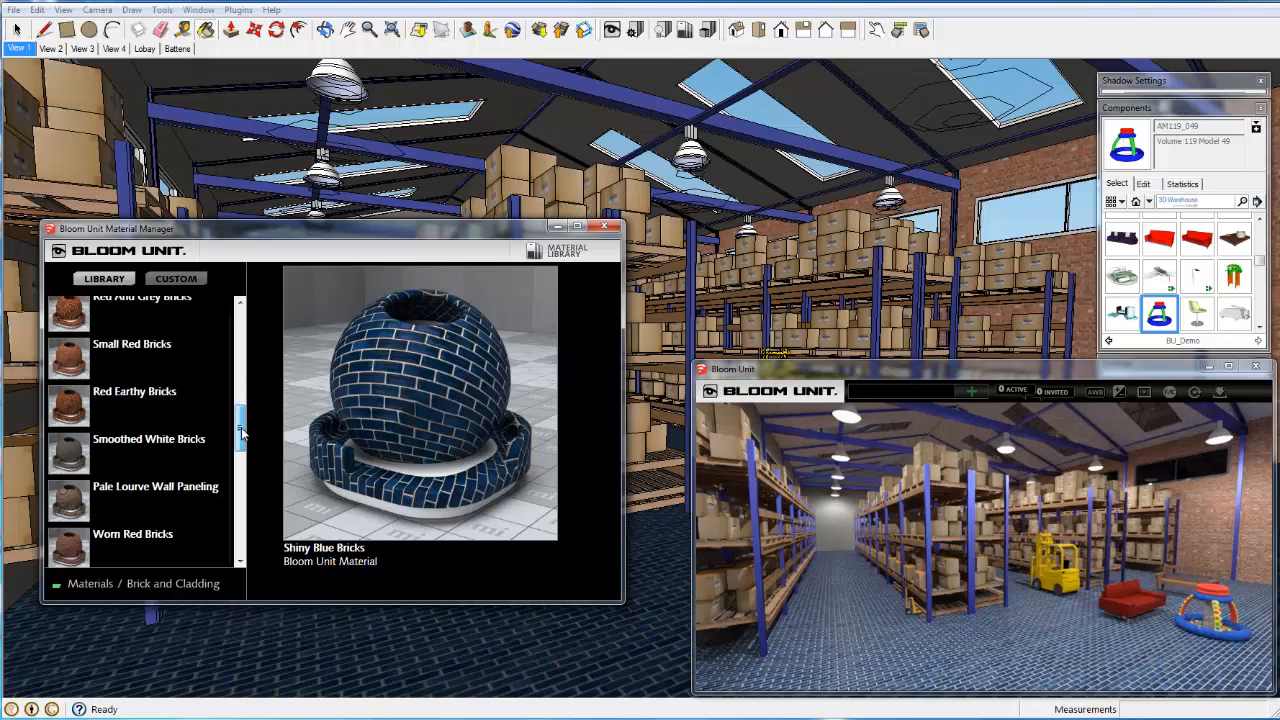
{"action": "scroll", "scroll_direction": "down", "scroll_amount": 3}
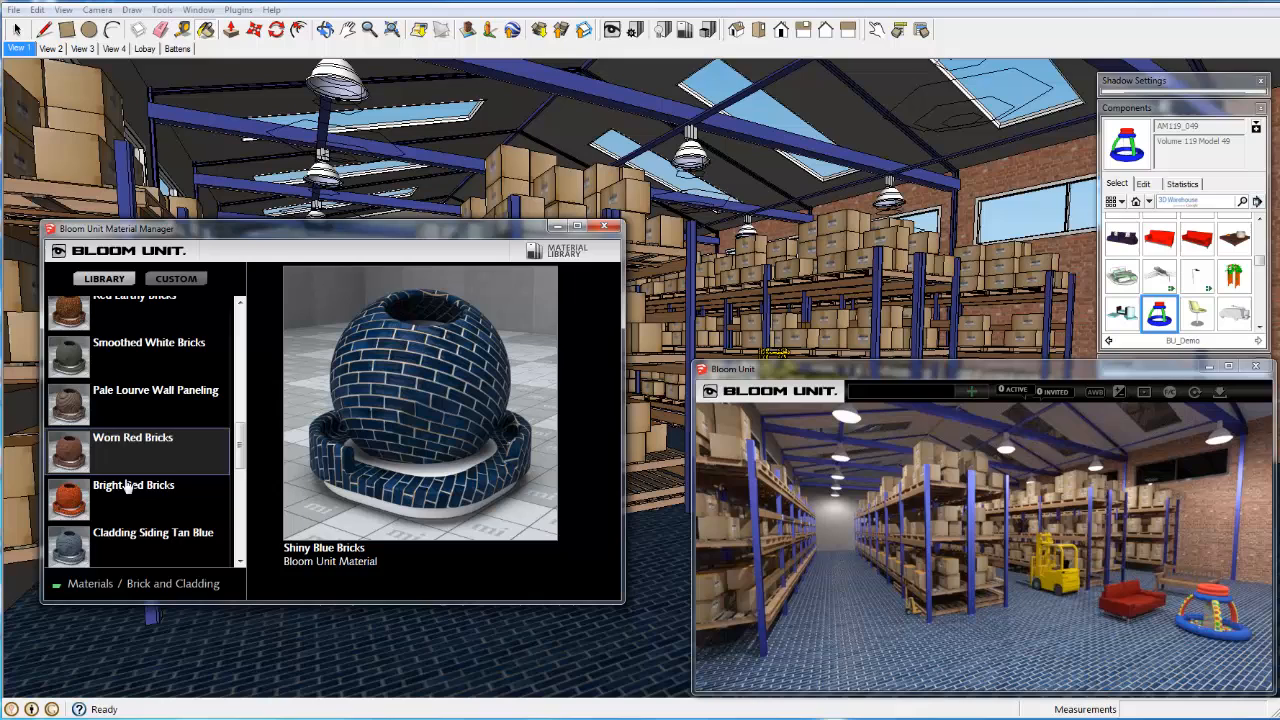
{"action": "mouse_move", "coordinate": [133, 485]}
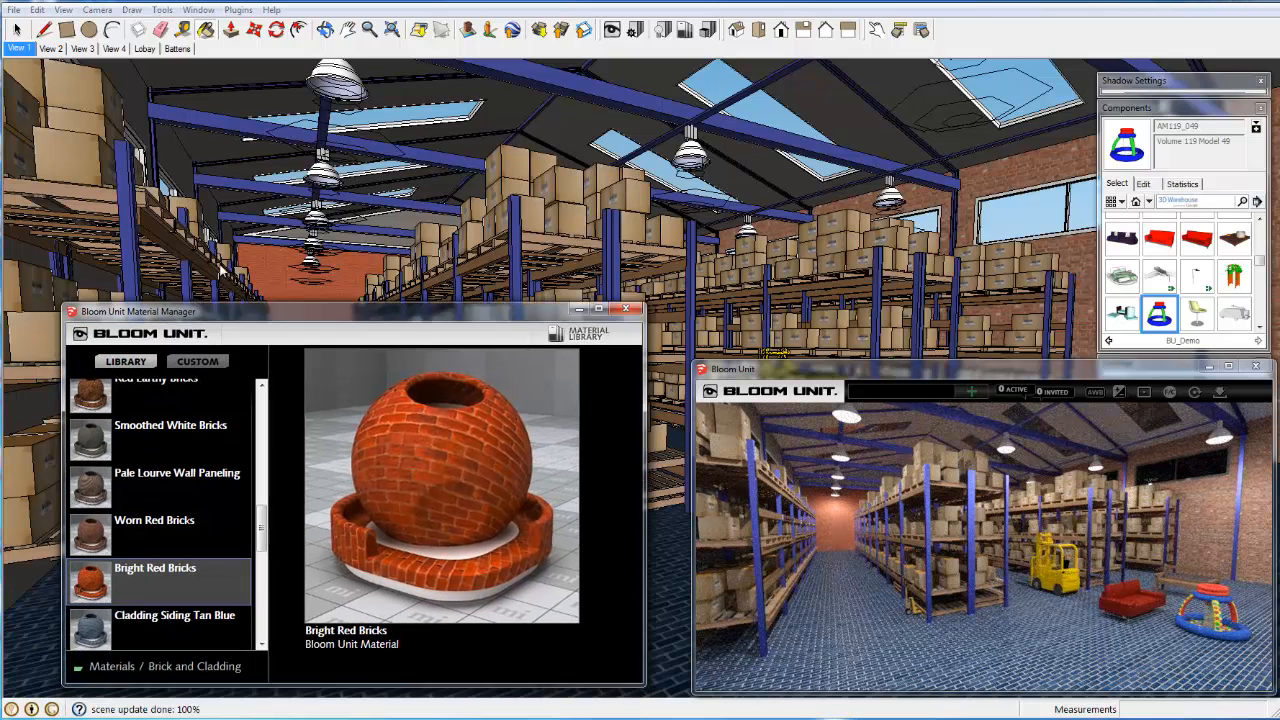
{"action": "left_click_drag", "start_coordinate": [140, 311], "coordinate": [135, 257]}
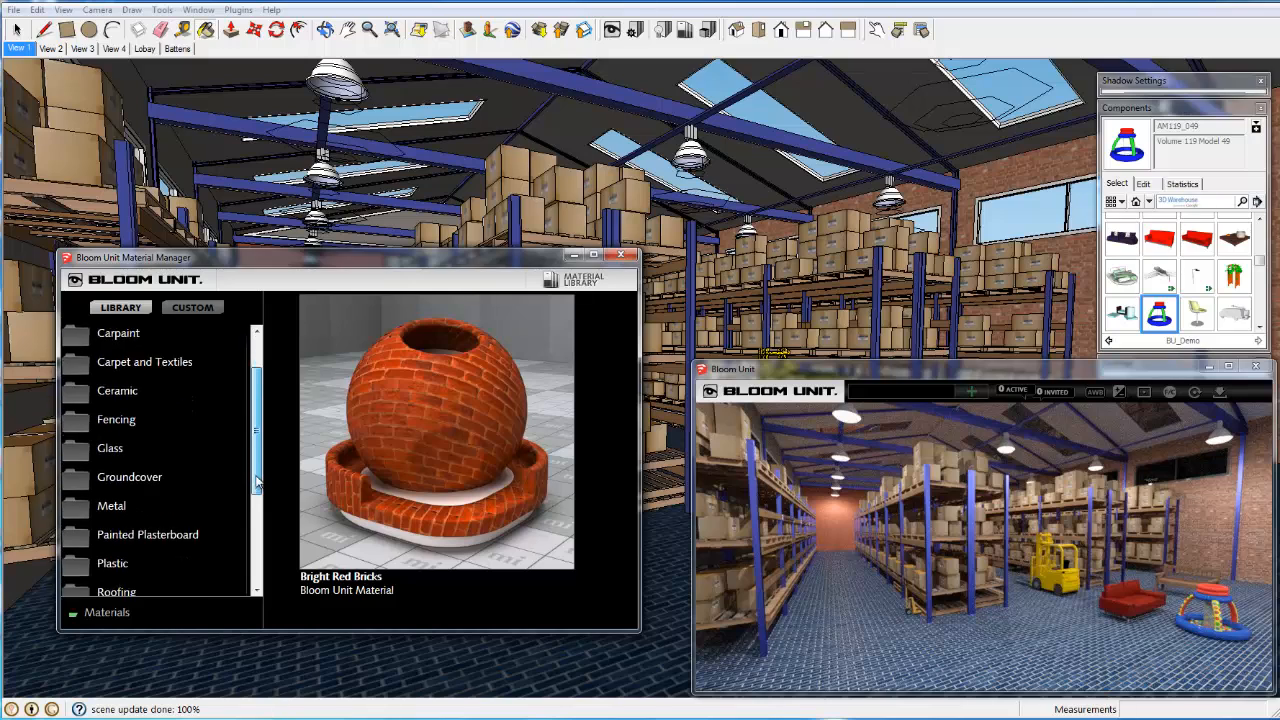
{"action": "scroll", "scroll_direction": "down", "scroll_amount": 3}
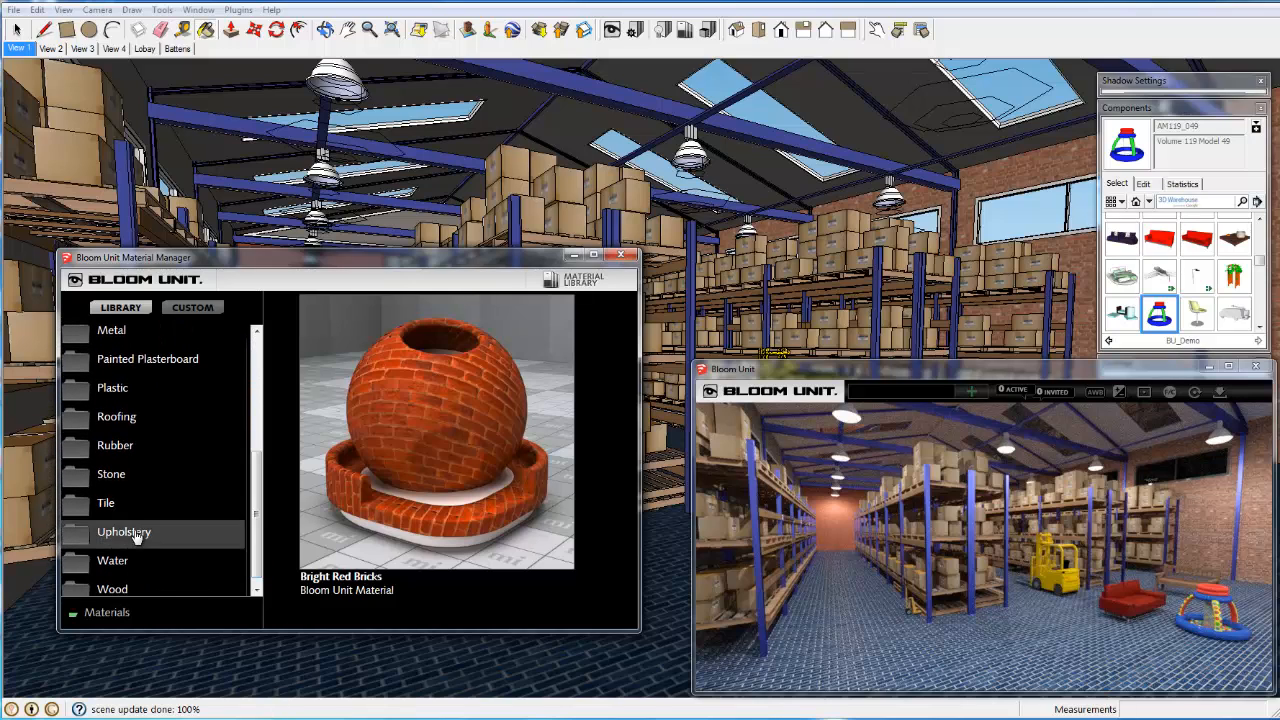
{"action": "left_click", "coordinate": [105, 502]}
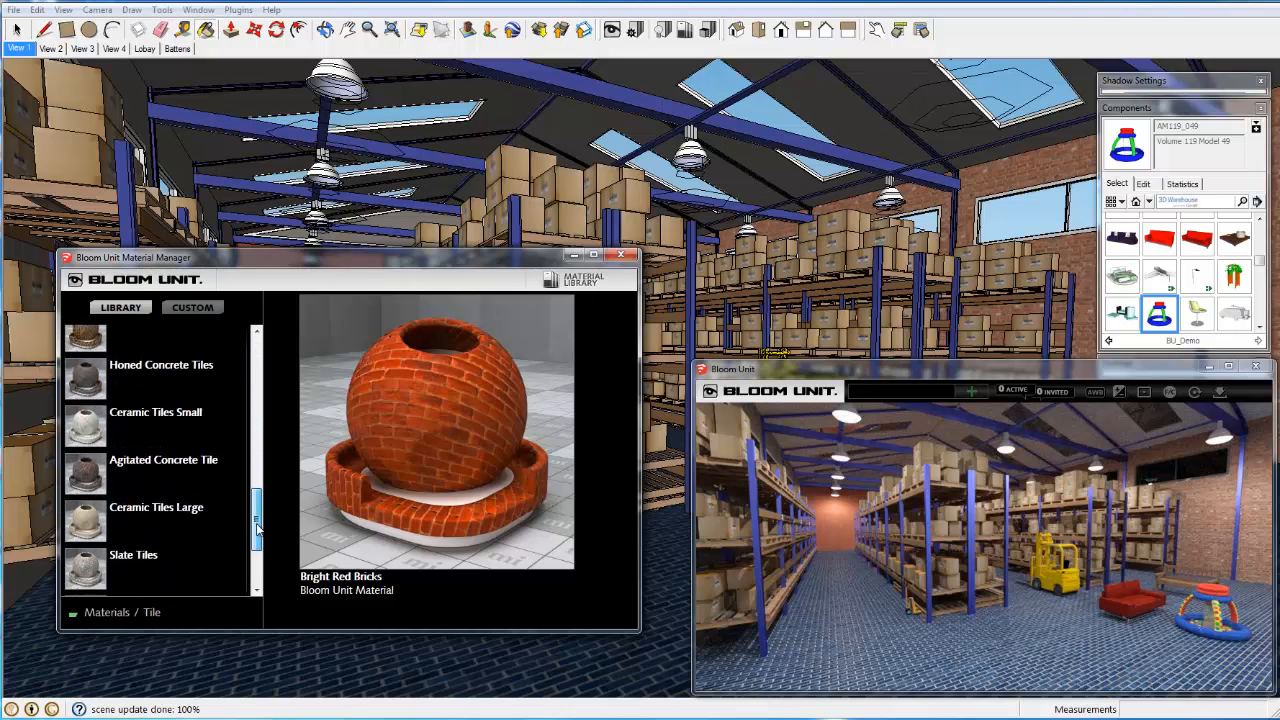
{"action": "scroll", "scroll_direction": "down", "scroll_amount": 3}
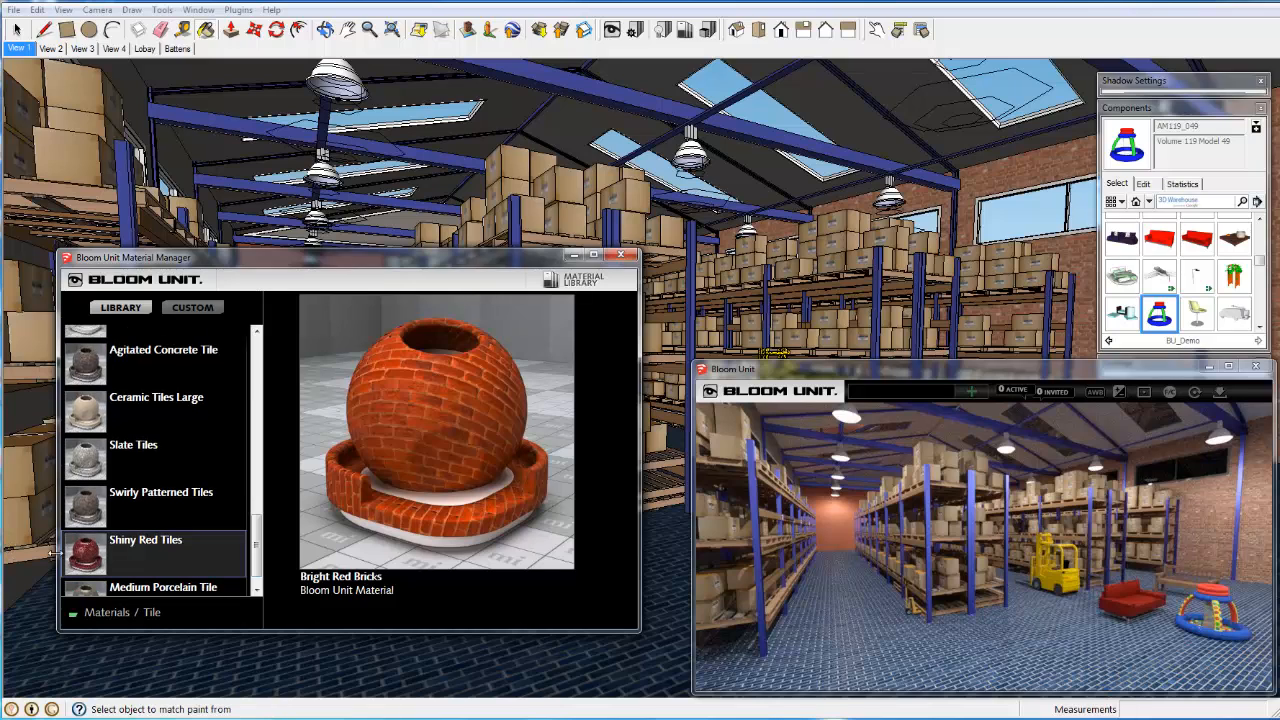
{"action": "left_click", "coordinate": [145, 548]}
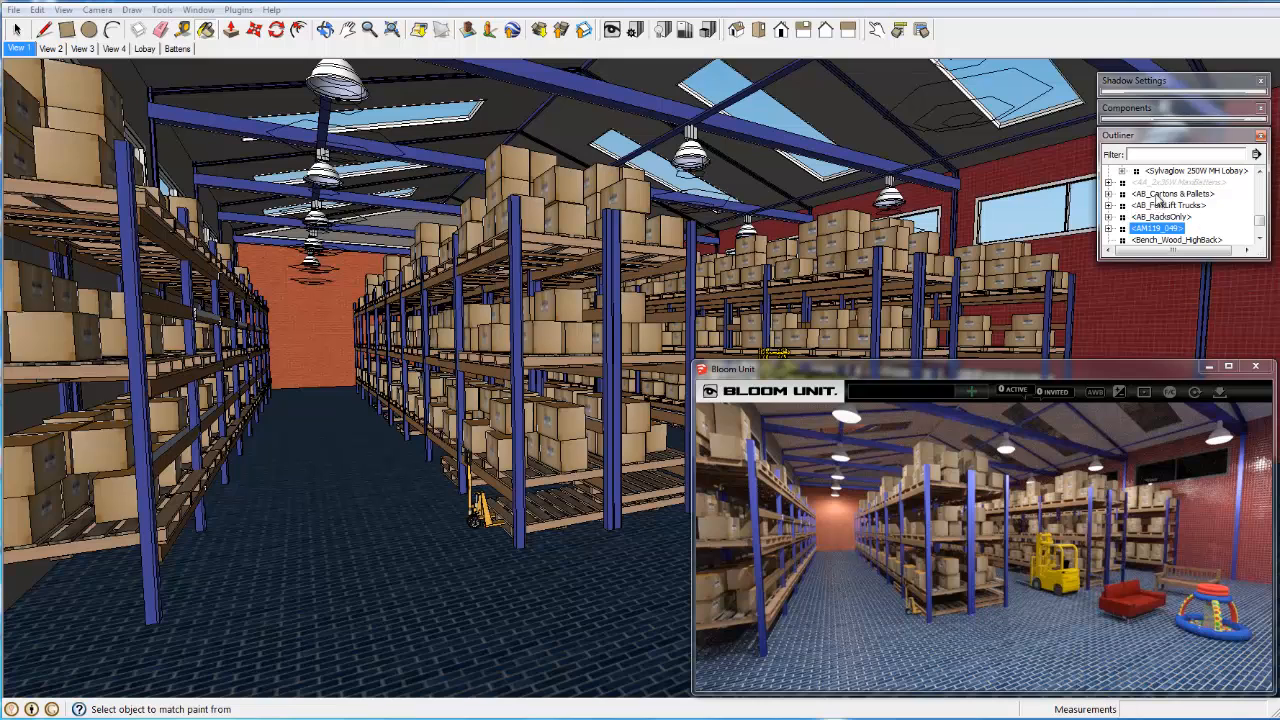
Hide AB_Cartons & Pallets, AB_ForkLift Trucks and AB_RacksOnly in the Outliner
{"action": "right_click", "coordinate": [1180, 194]}
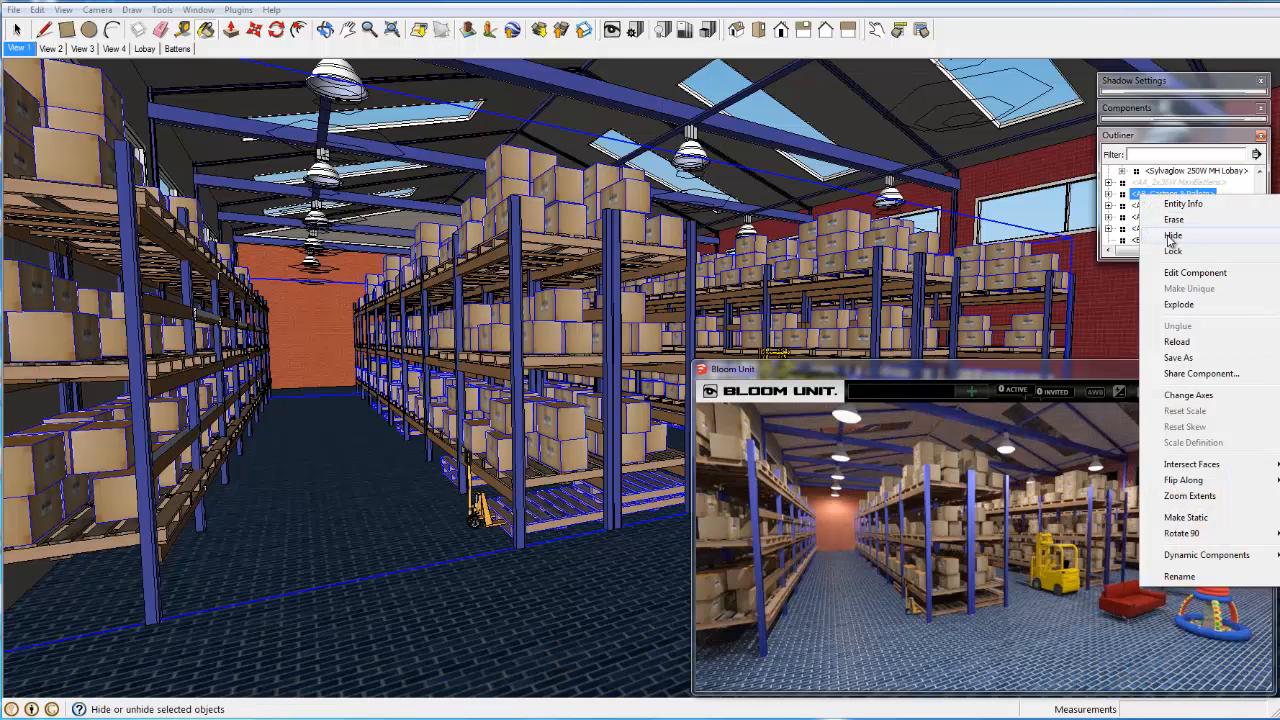
{"action": "left_click", "coordinate": [1172, 235]}
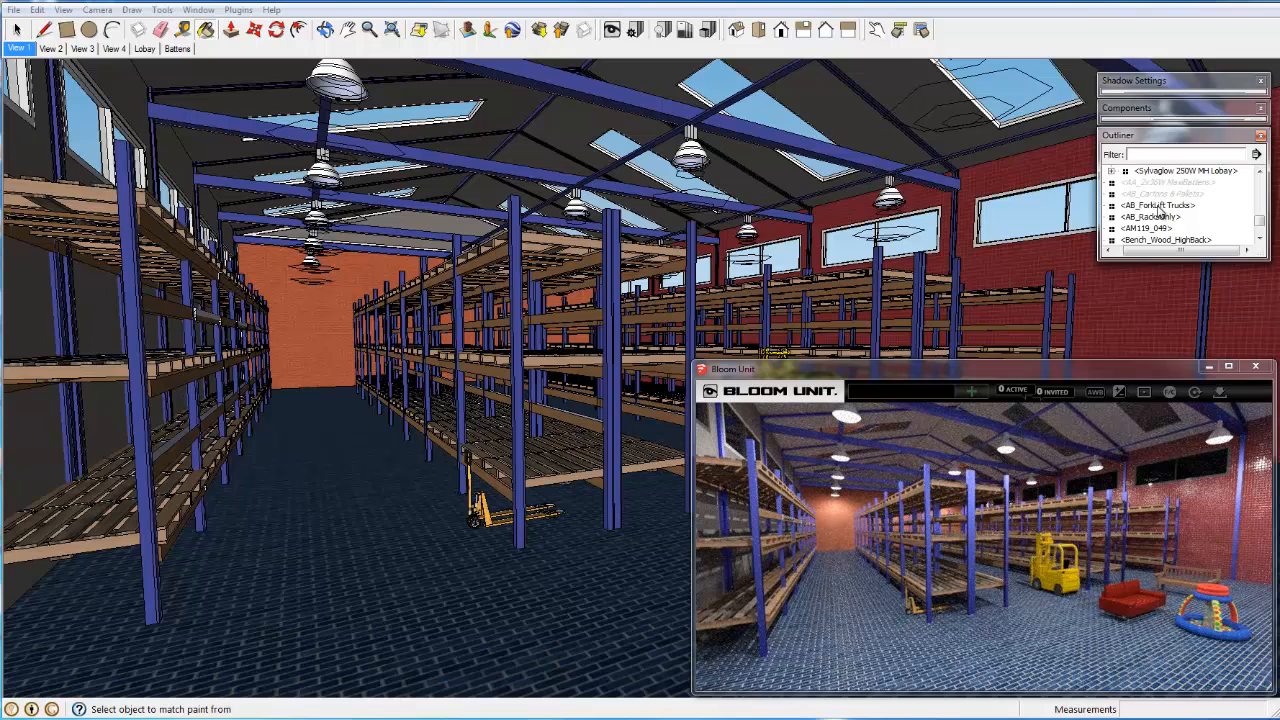
{"action": "right_click", "coordinate": [1160, 205]}
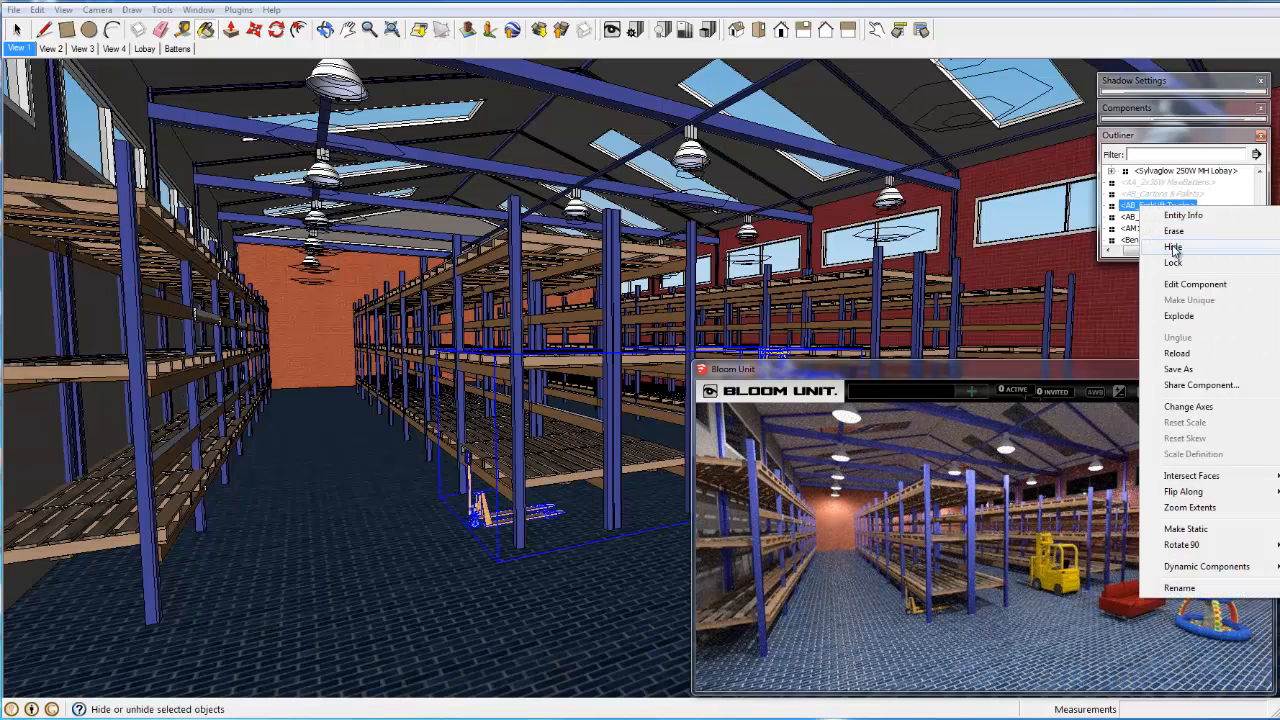
{"action": "left_click", "coordinate": [1173, 247]}
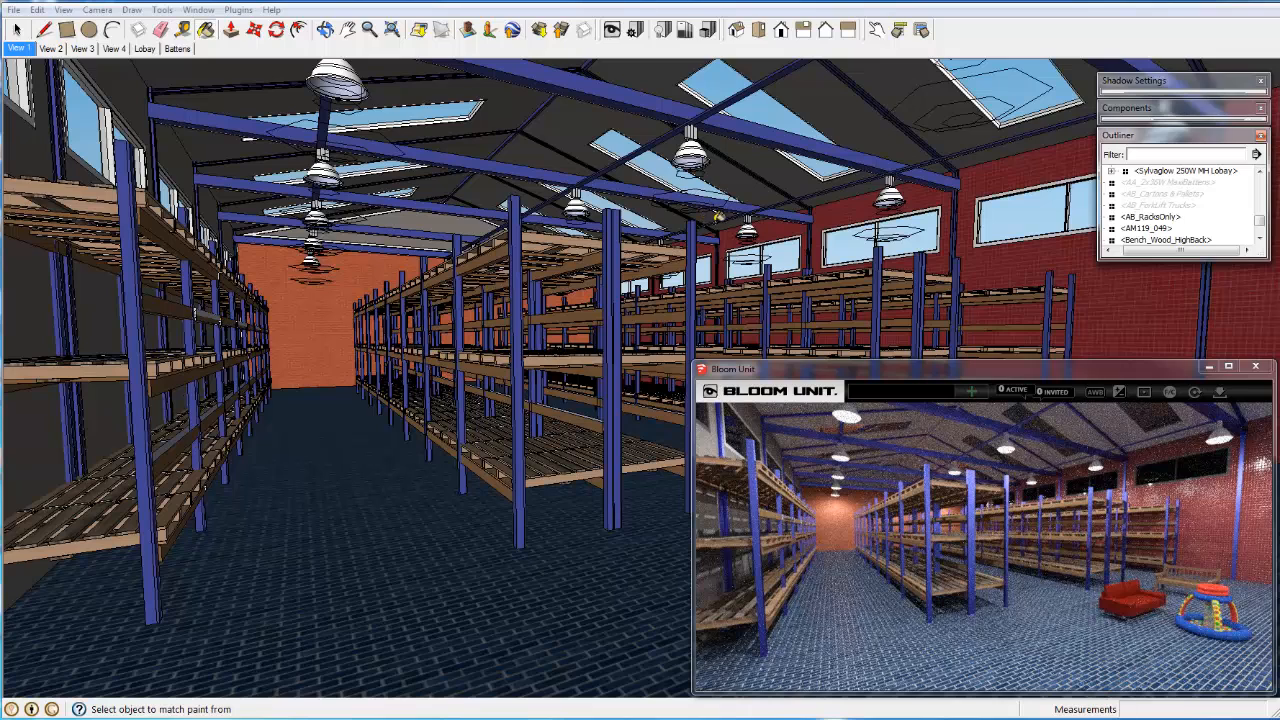
{"action": "right_click", "coordinate": [1150, 217]}
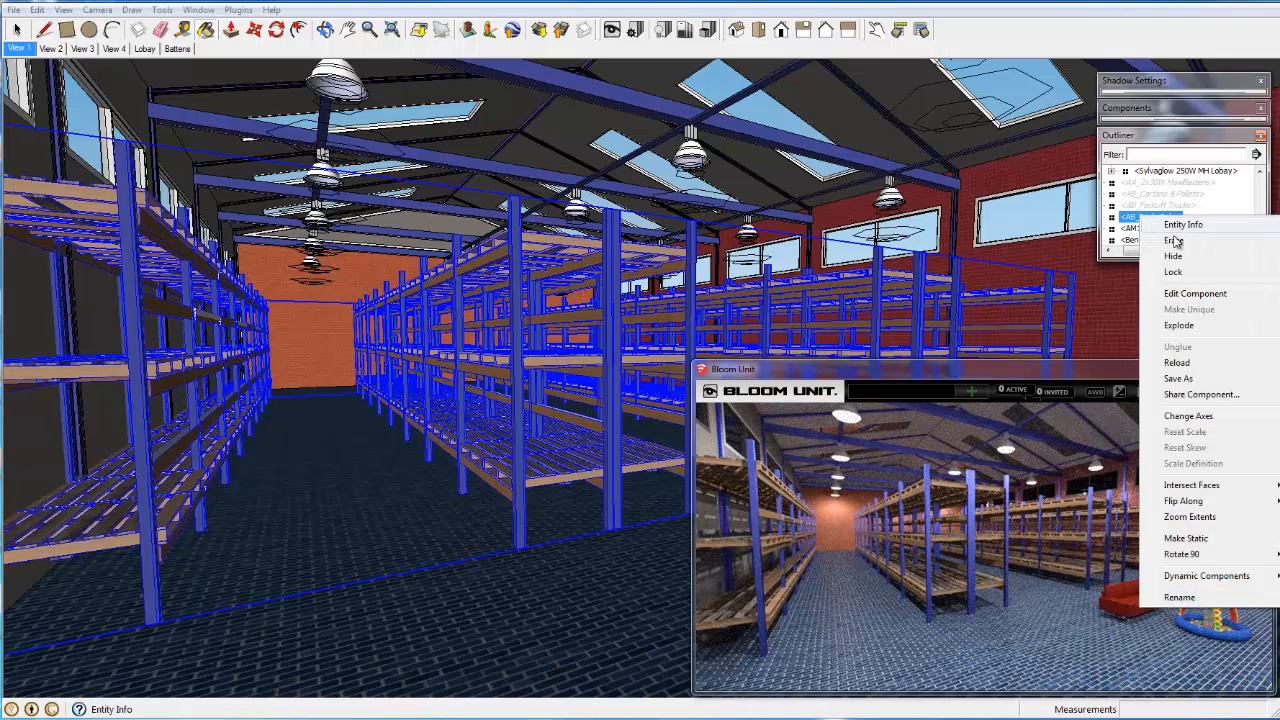
{"action": "left_click", "coordinate": [1172, 255]}
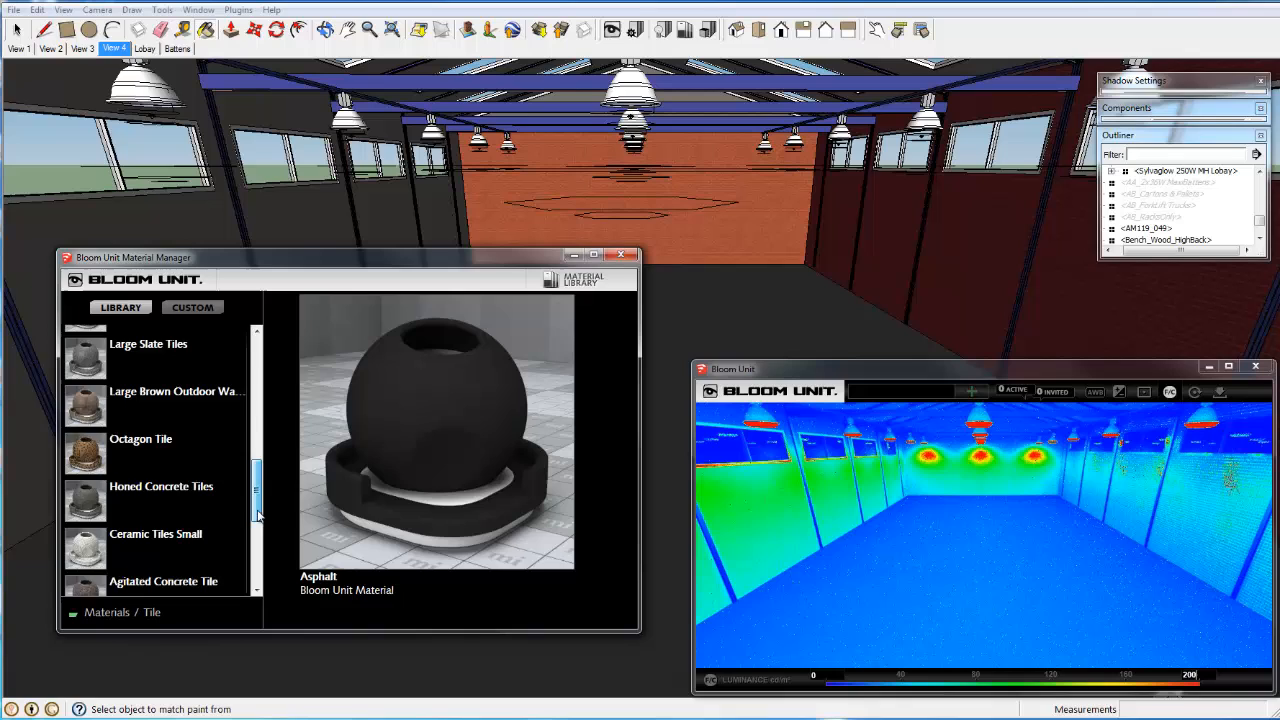
Give the floor Shiny Red Tiles and turn the false-colour view off
{"action": "scroll", "scroll_direction": "down", "scroll_amount": 3}
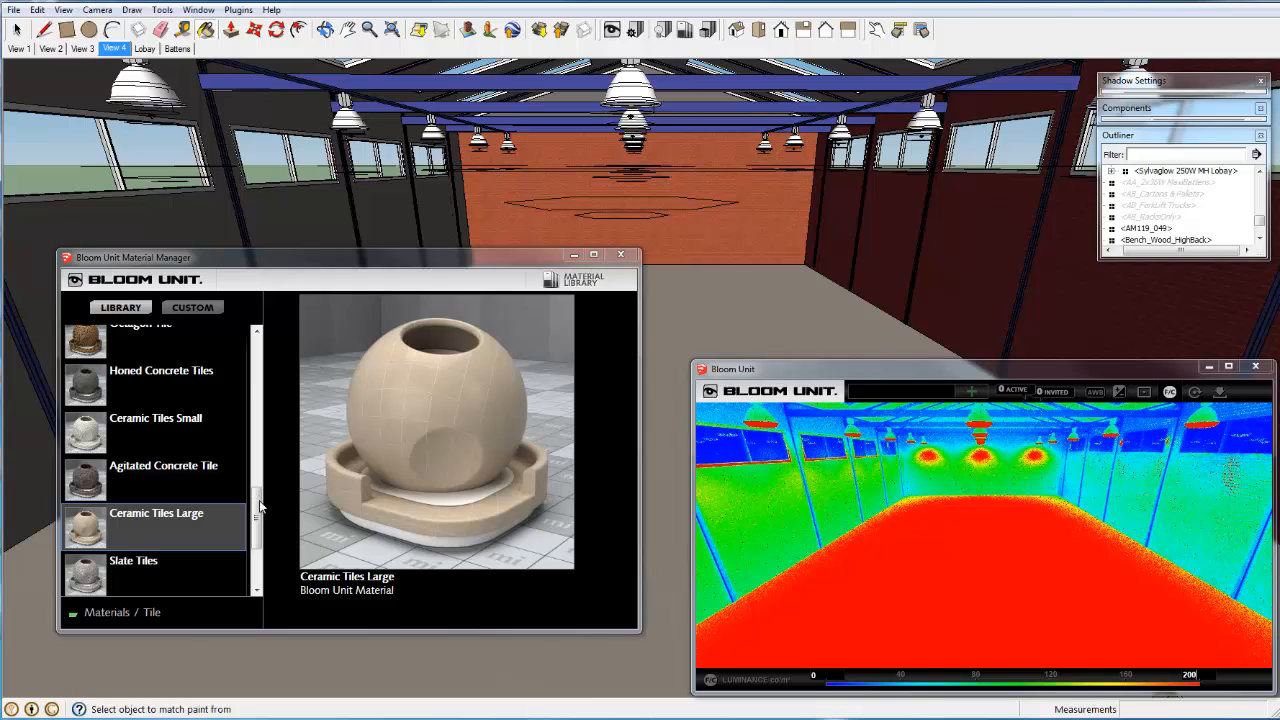
{"action": "scroll", "scroll_direction": "down", "scroll_amount": 3}
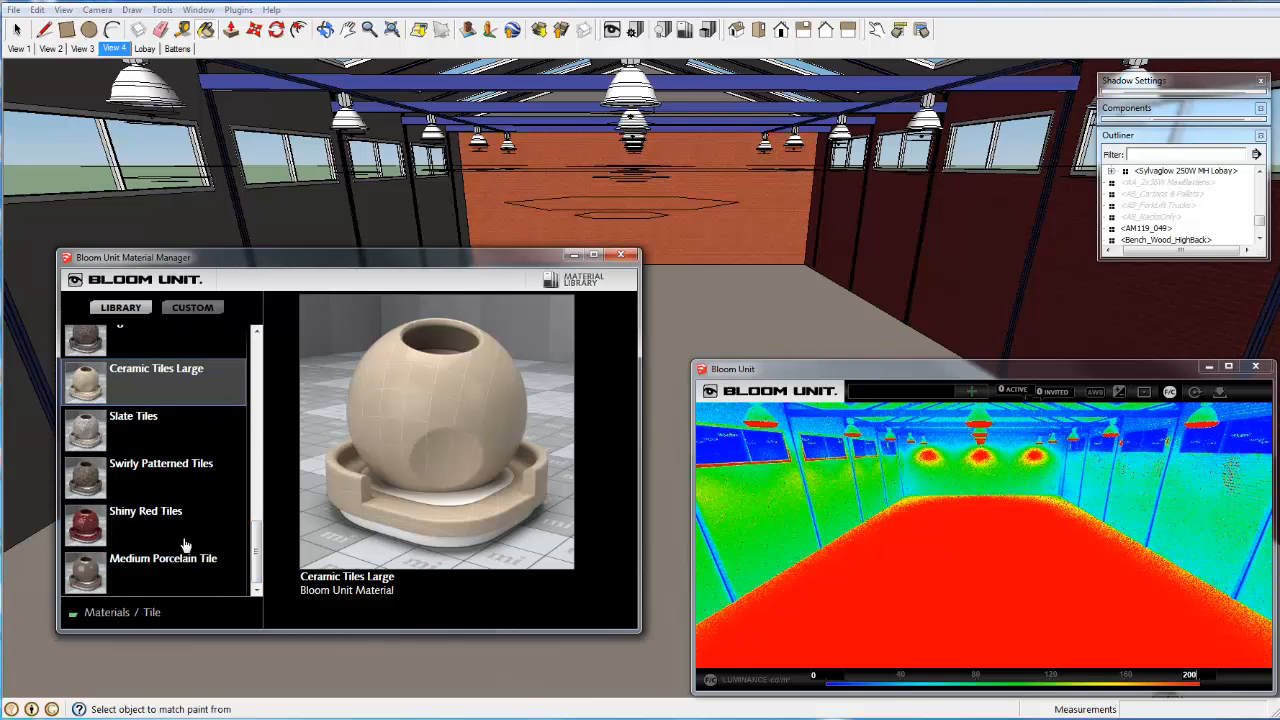
{"action": "left_click", "coordinate": [145, 524]}
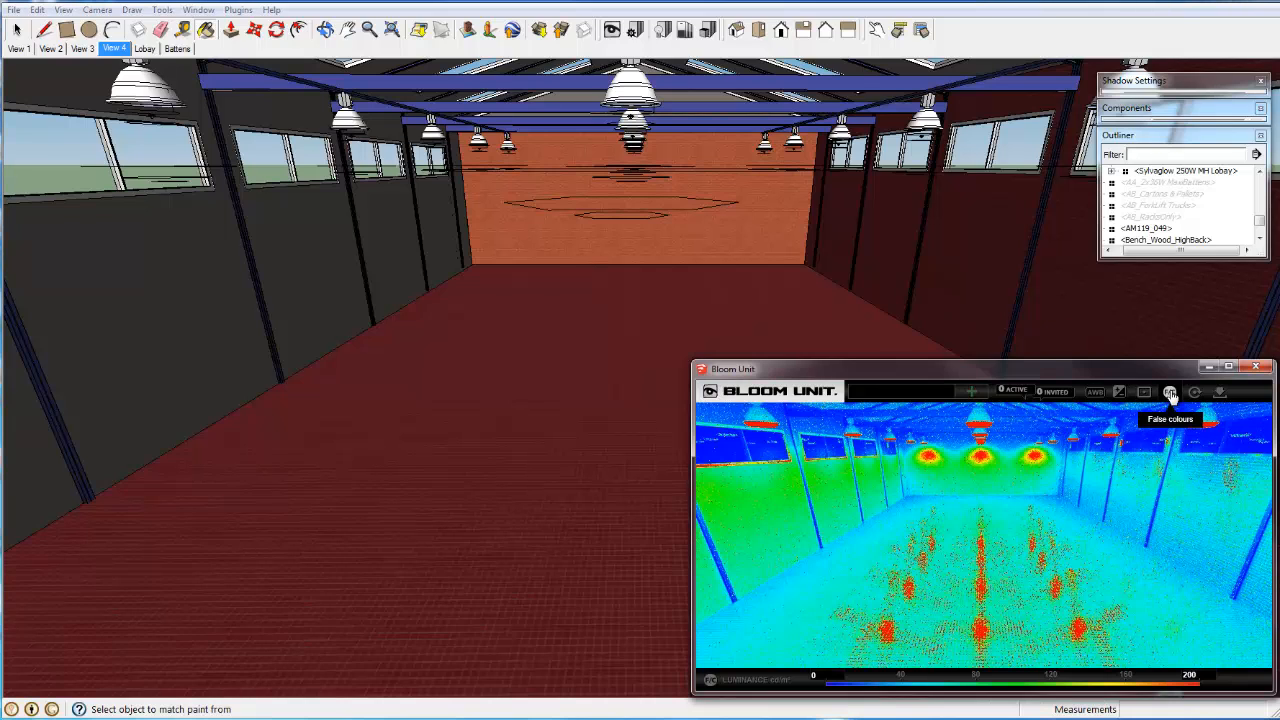
{"action": "left_click", "coordinate": [1170, 391]}
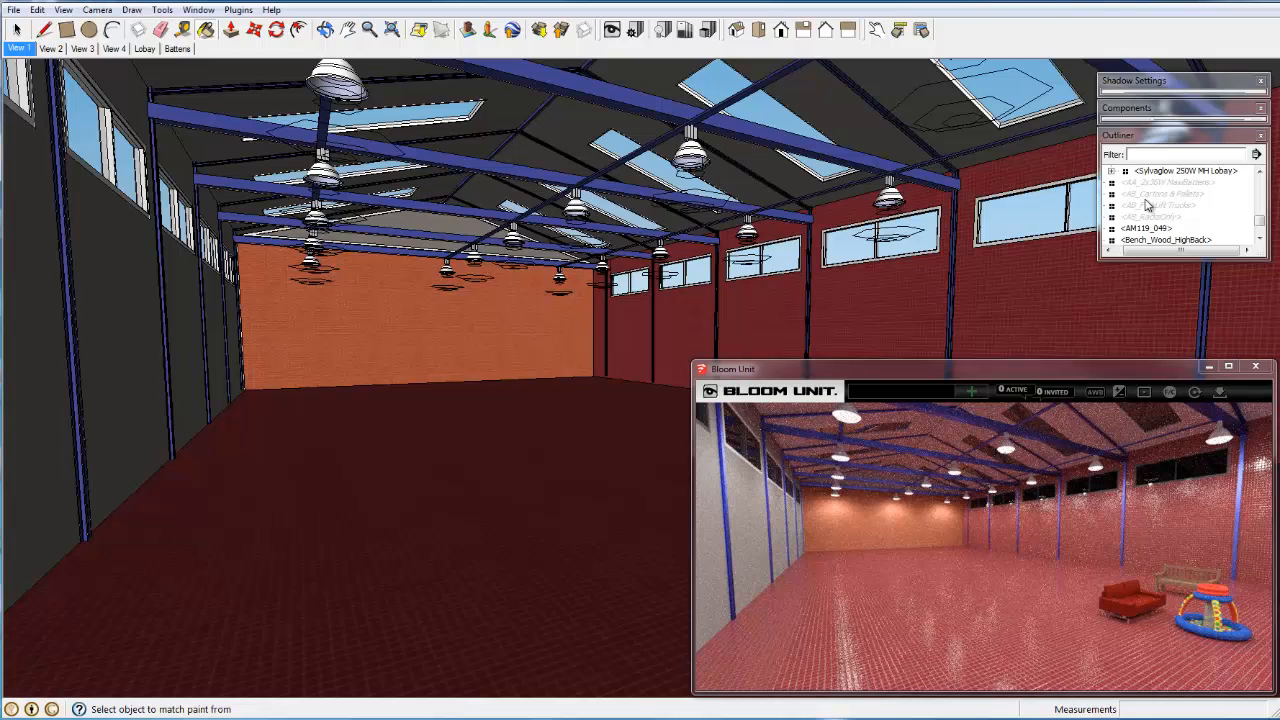
Unhide the AB_RacksOnly storage racks group in the Outliner
{"action": "left_click", "coordinate": [1150, 218]}
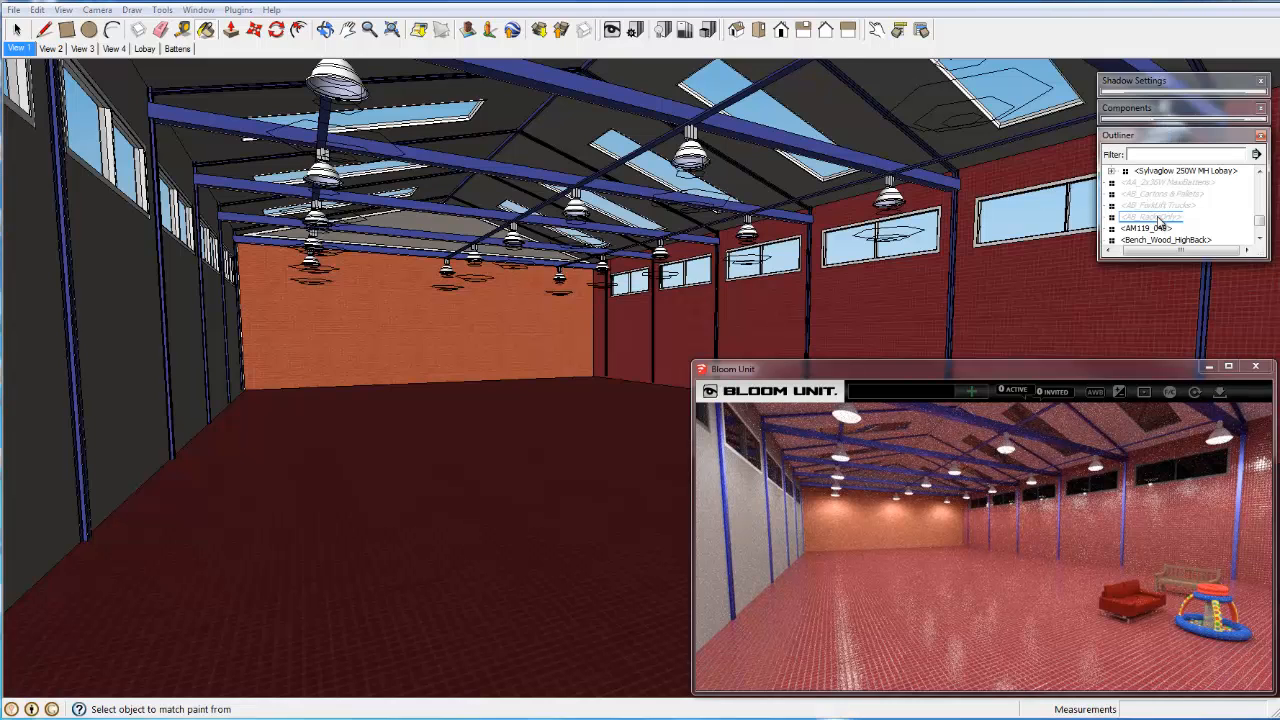
{"action": "right_click", "coordinate": [1150, 217]}
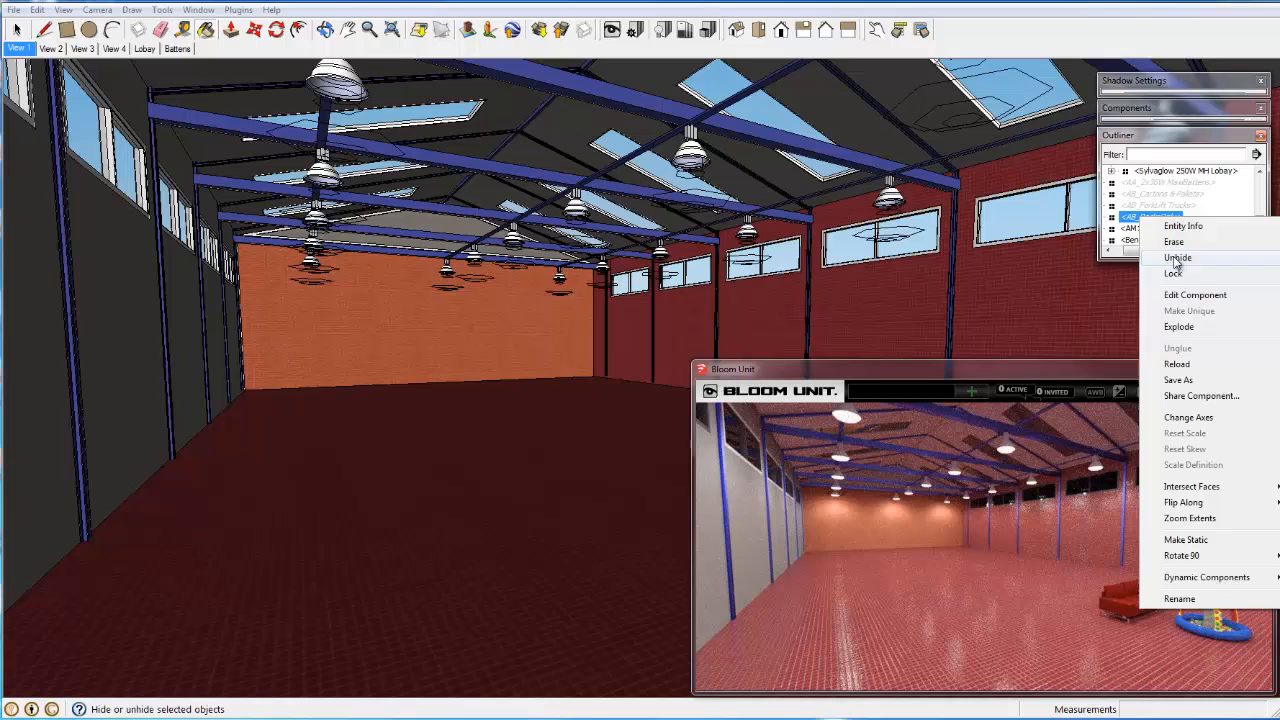
{"action": "left_click", "coordinate": [1177, 258]}
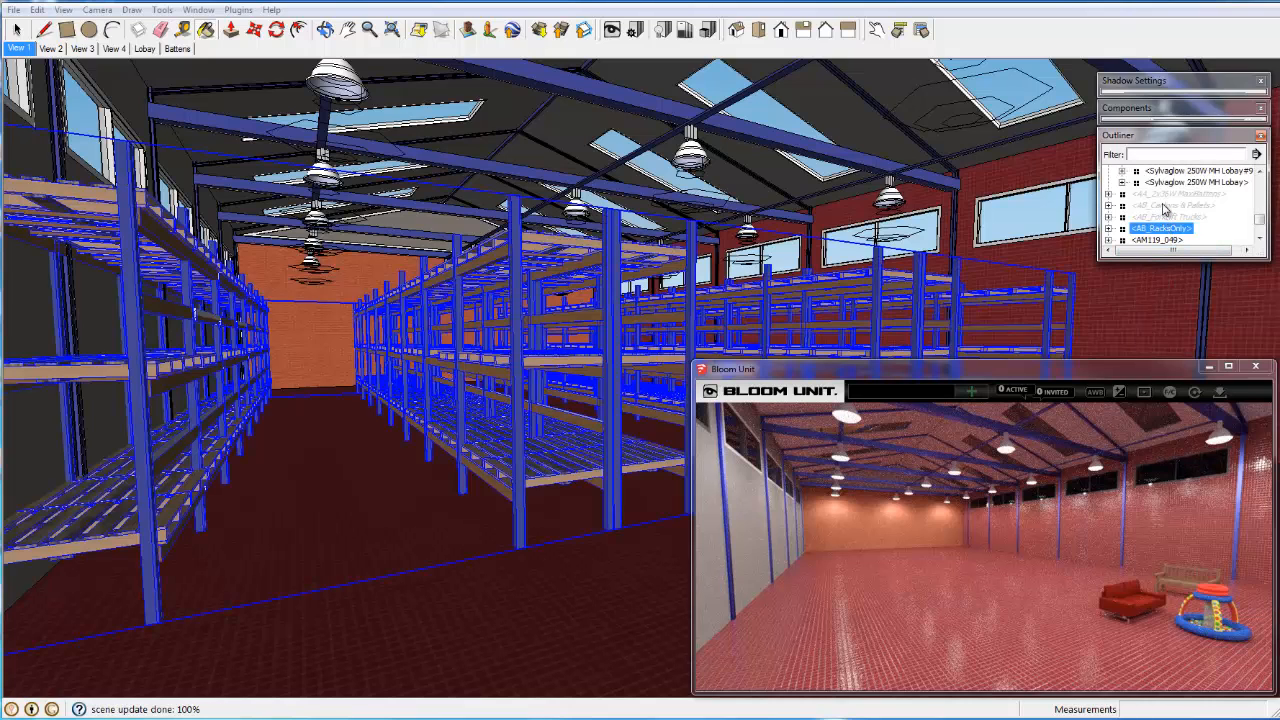
{"action": "right_click", "coordinate": [1165, 215]}
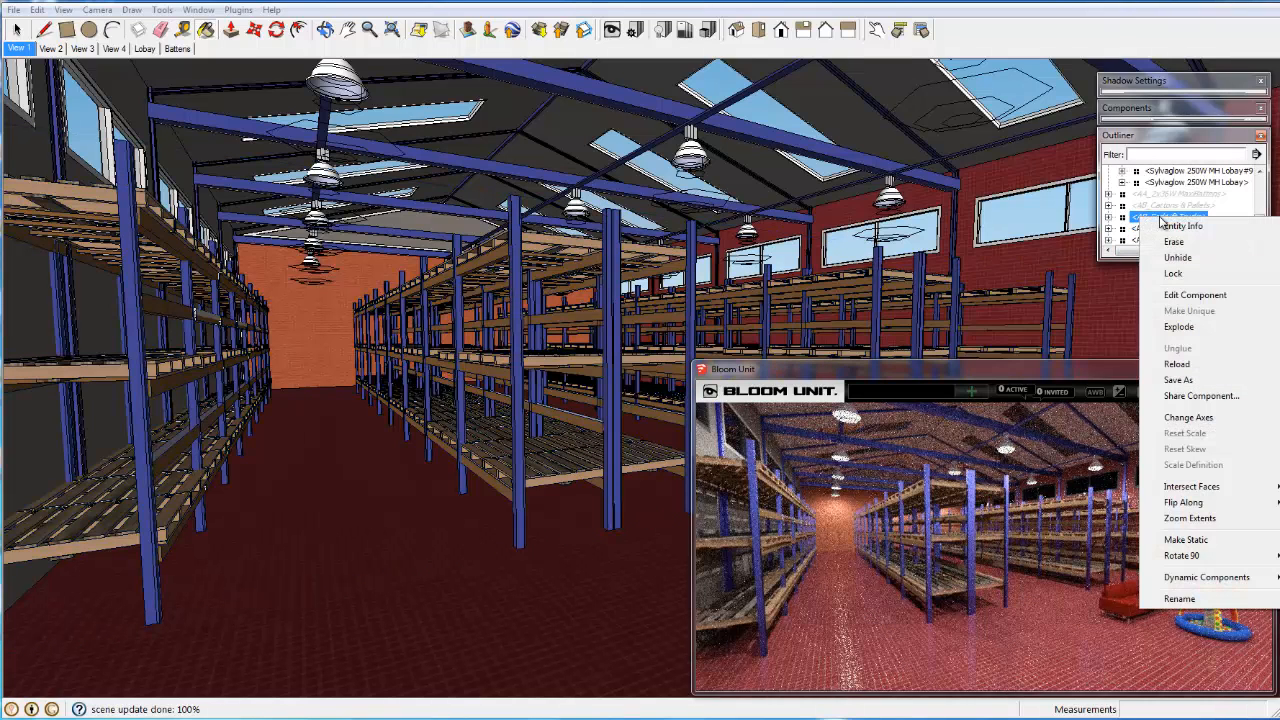